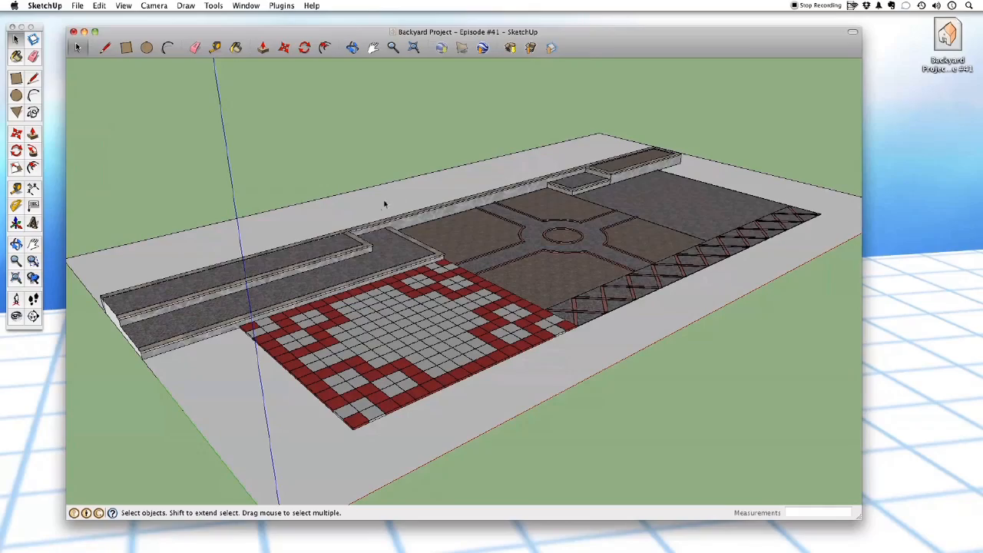
{"action": "mouse_move", "coordinate": [552, 322]}
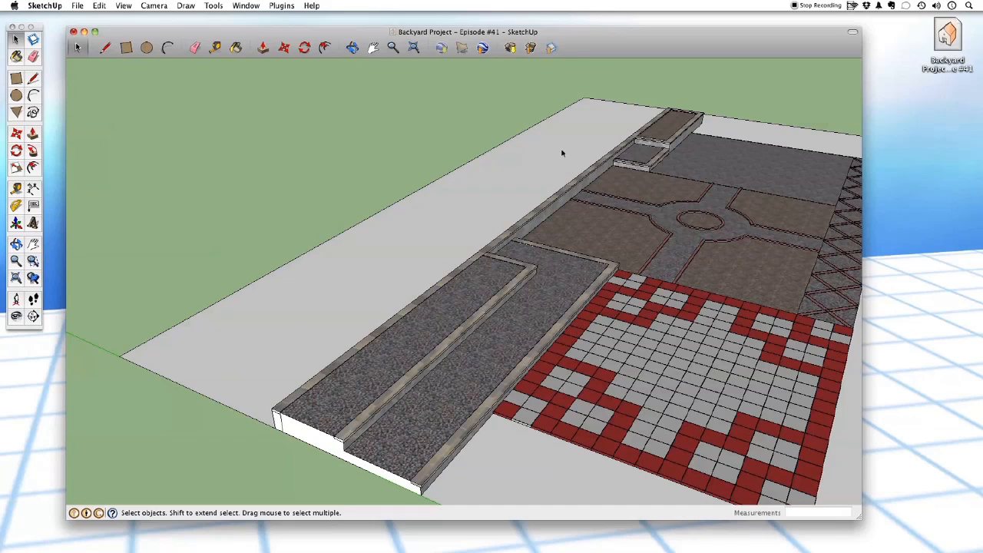
{"action": "mouse_move", "coordinate": [488, 216]}
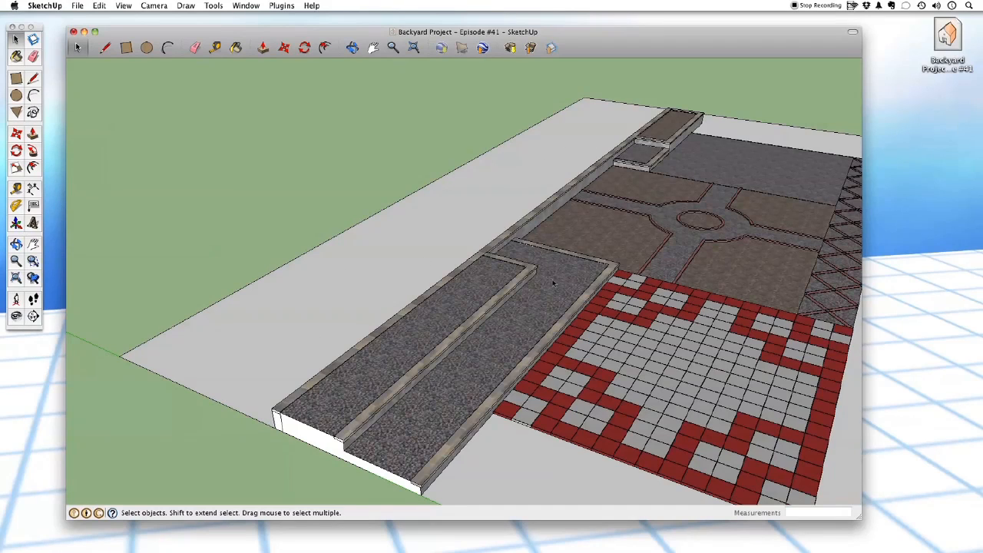
{"action": "mouse_move", "coordinate": [540, 321]}
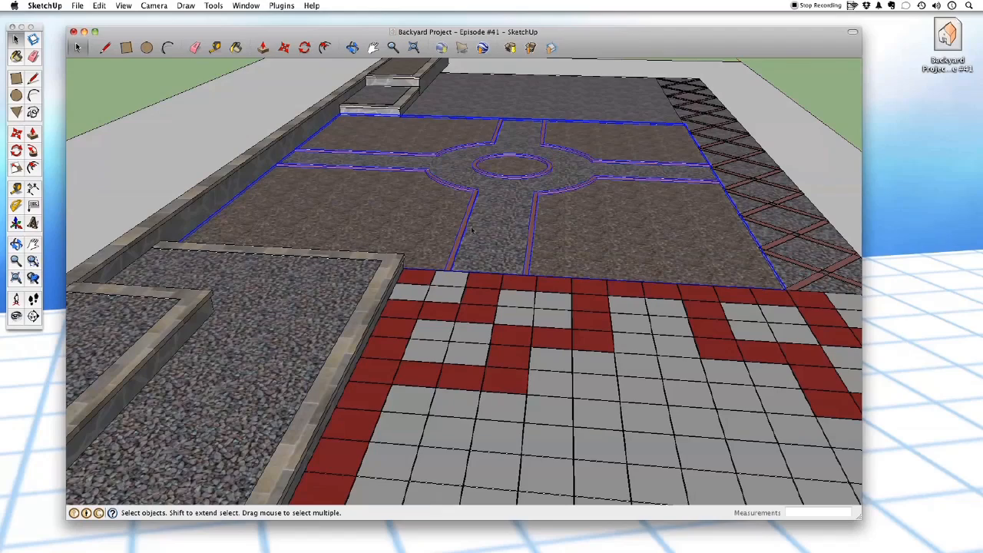
{"action": "mouse_move", "coordinate": [572, 212]}
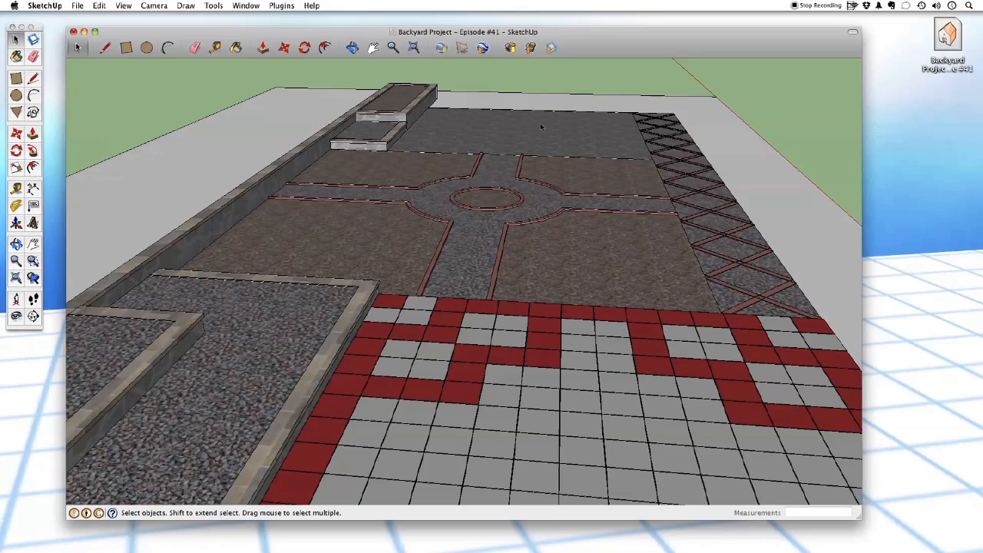
{"action": "mouse_move", "coordinate": [560, 126]}
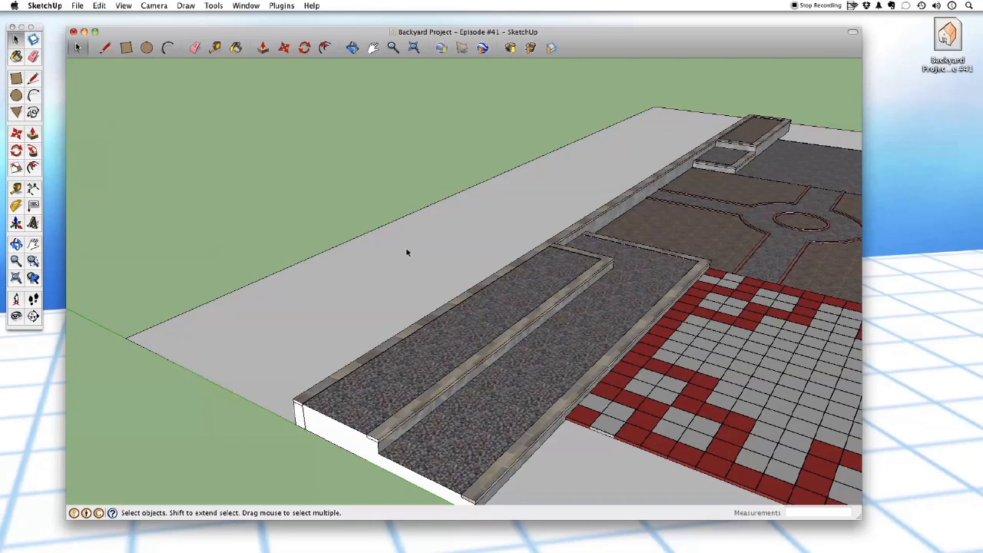
{"action": "mouse_move", "coordinate": [405, 249]}
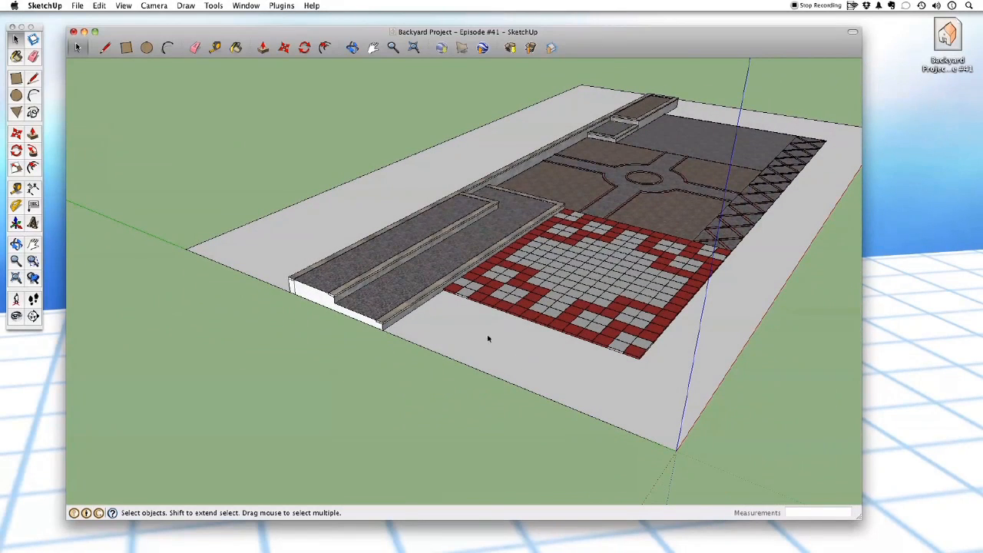
- Inspect the ground rectangle and the red-grey tiled patio in the backyard model
{"action": "left_click", "coordinate": [470, 356]}
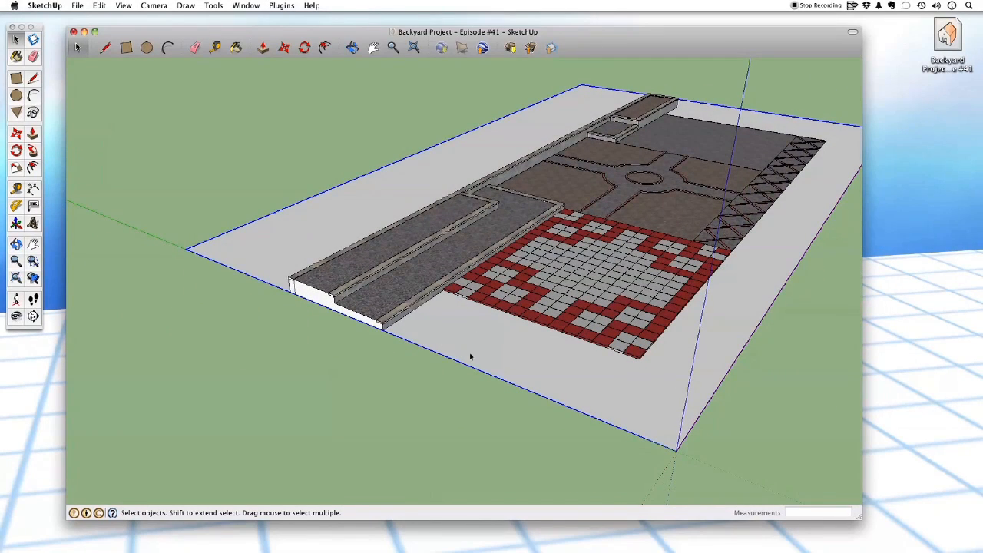
{"action": "left_click", "coordinate": [577, 273]}
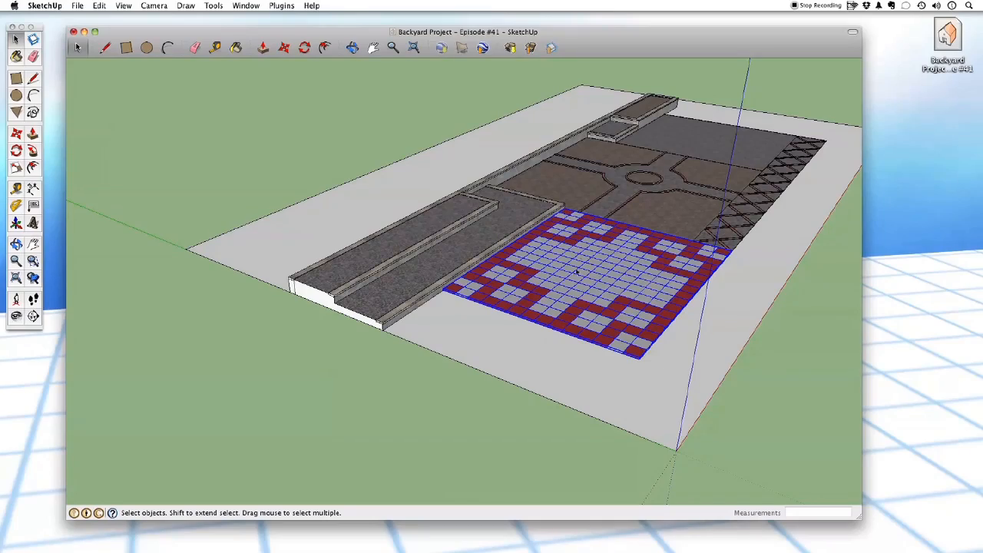
{"action": "left_click", "coordinate": [366, 141]}
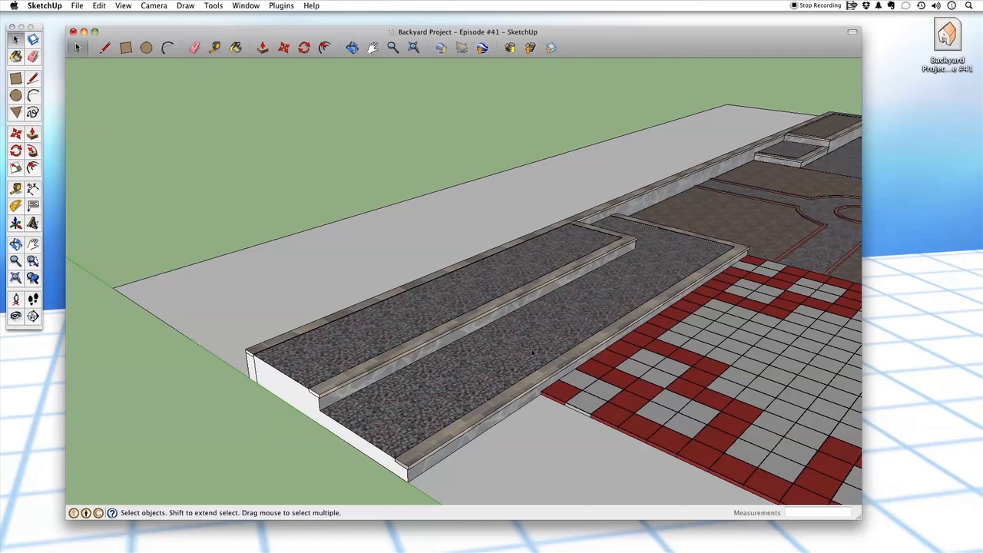
{"action": "mouse_move", "coordinate": [538, 347]}
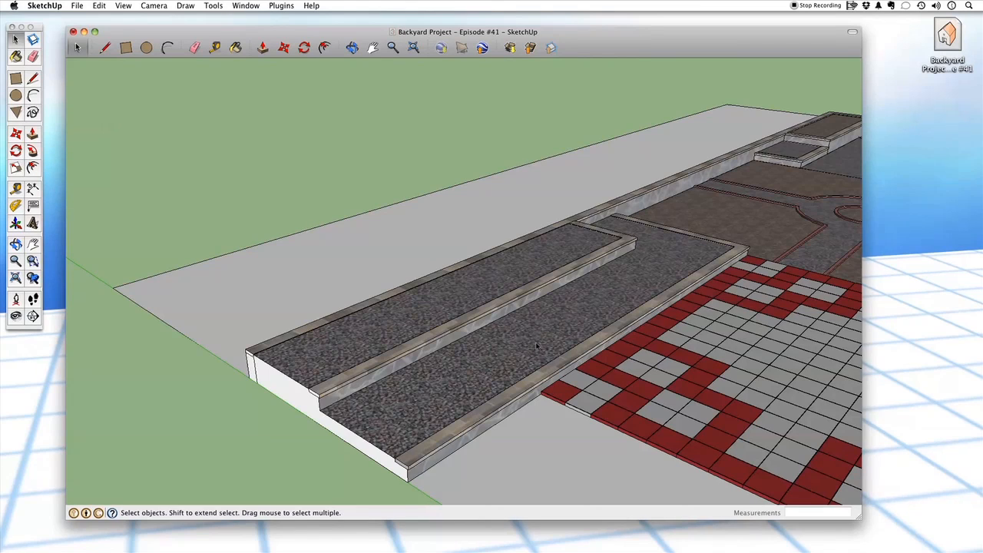
{"action": "mouse_move", "coordinate": [538, 344]}
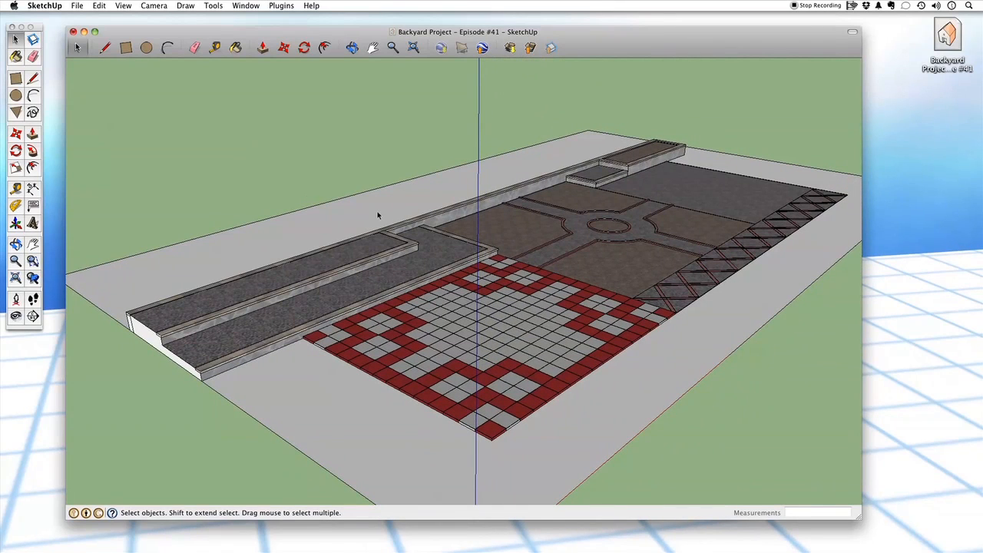
{"action": "mouse_move", "coordinate": [402, 166]}
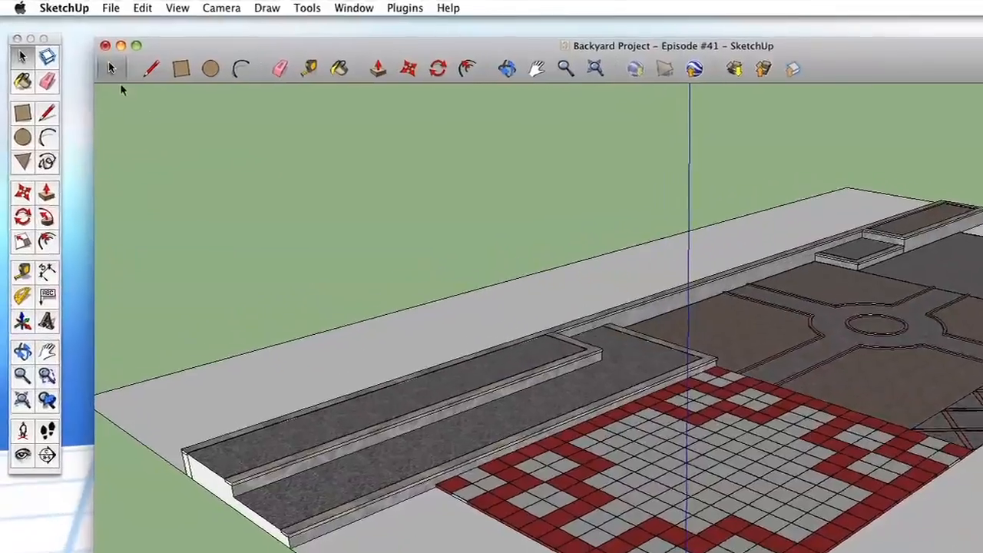
- Bring up SketchUp Preferences and move the dialog into view
{"action": "left_click", "coordinate": [65, 8]}
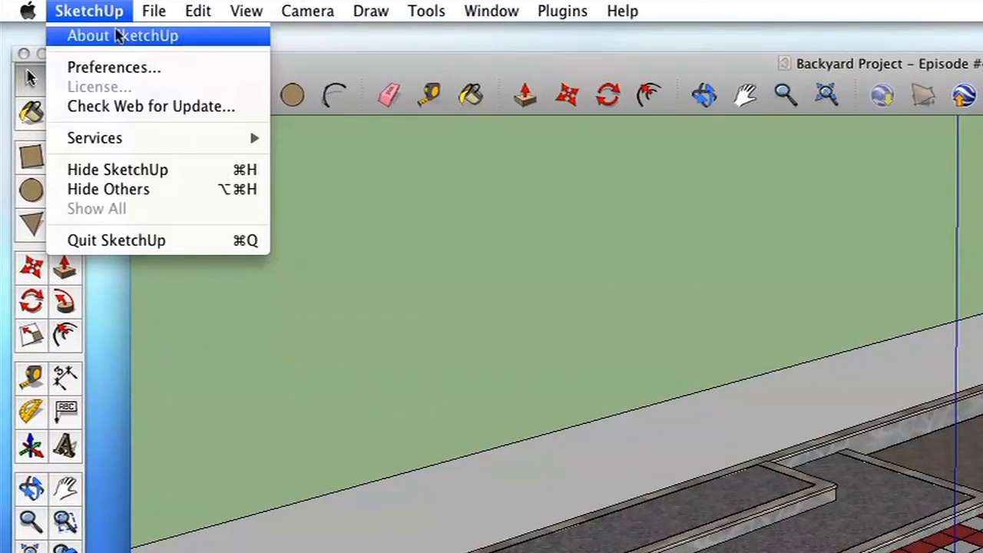
{"action": "mouse_move", "coordinate": [218, 73]}
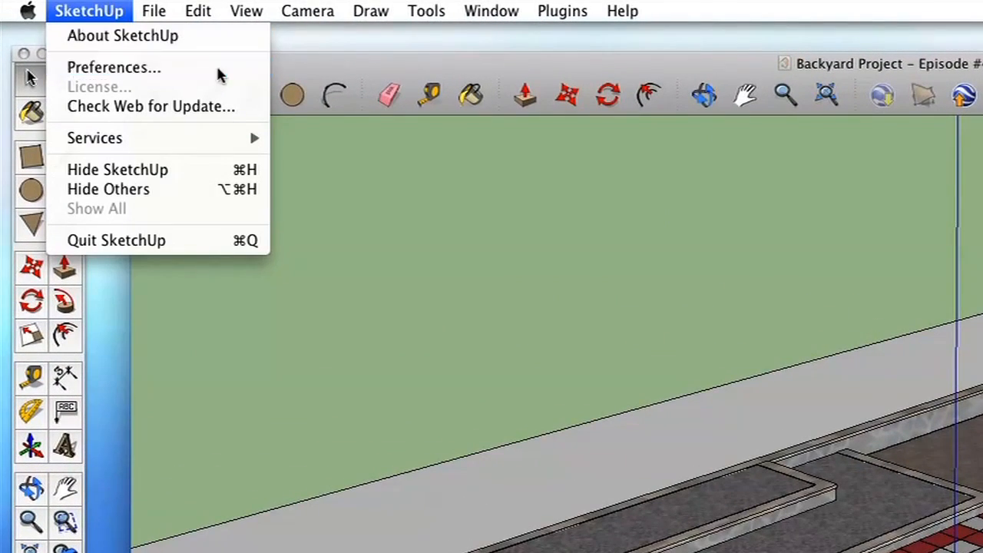
{"action": "left_click", "coordinate": [113, 68]}
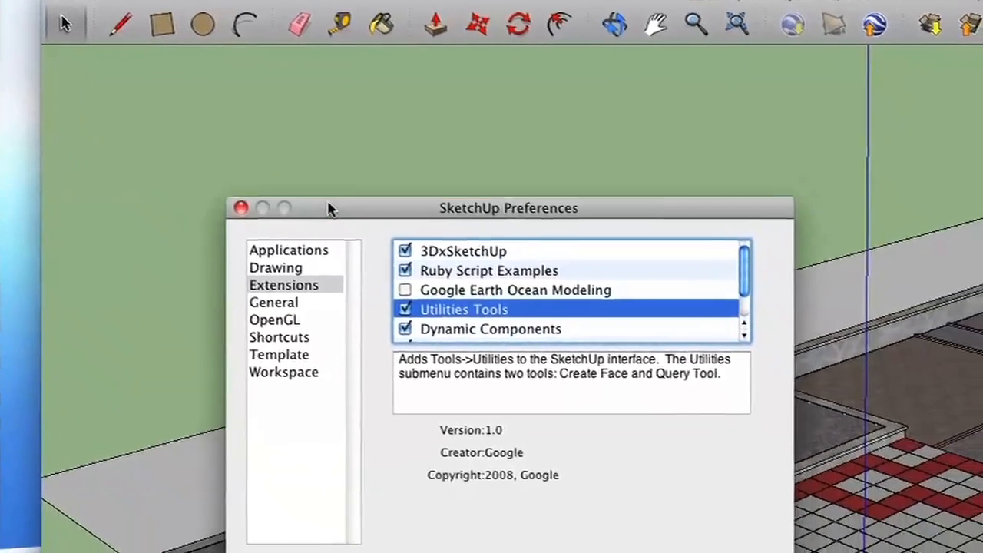
{"action": "left_click_drag", "start_coordinate": [331, 209], "coordinate": [489, 100]}
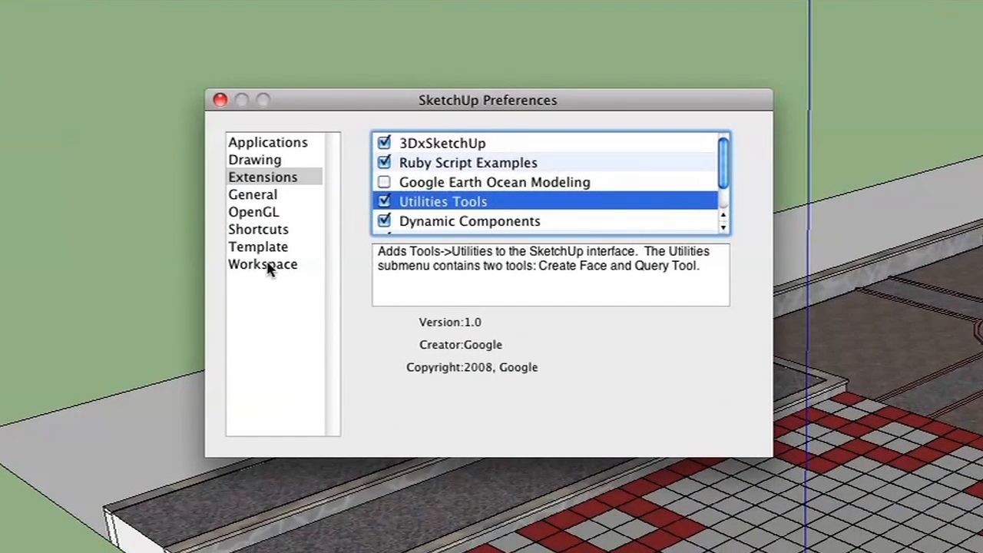
{"action": "mouse_move", "coordinate": [264, 267]}
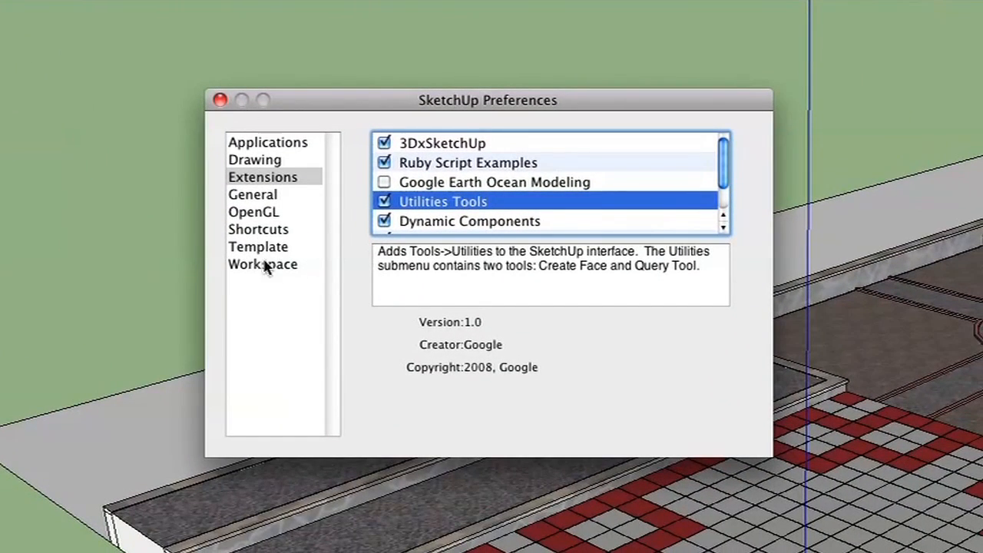
{"action": "mouse_move", "coordinate": [292, 238]}
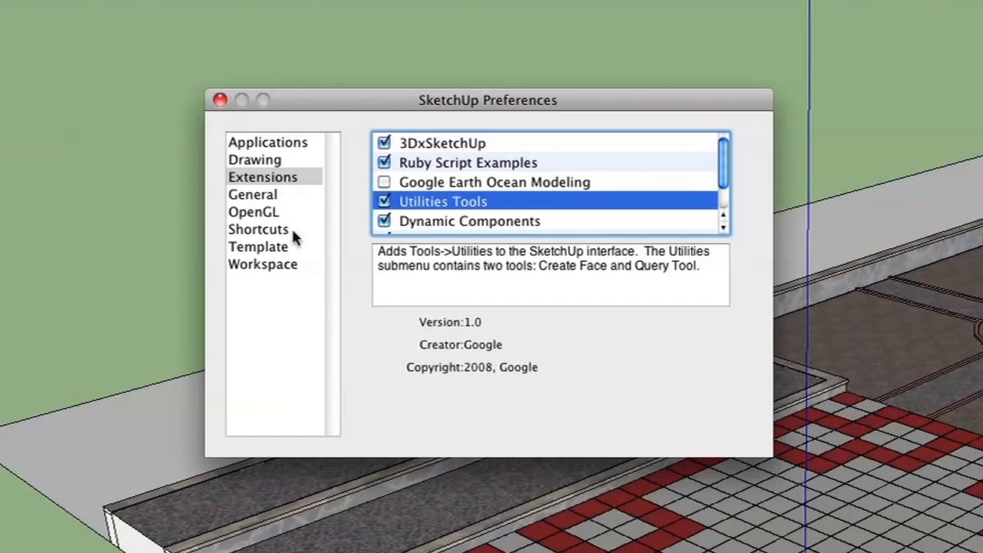
{"action": "mouse_move", "coordinate": [285, 215]}
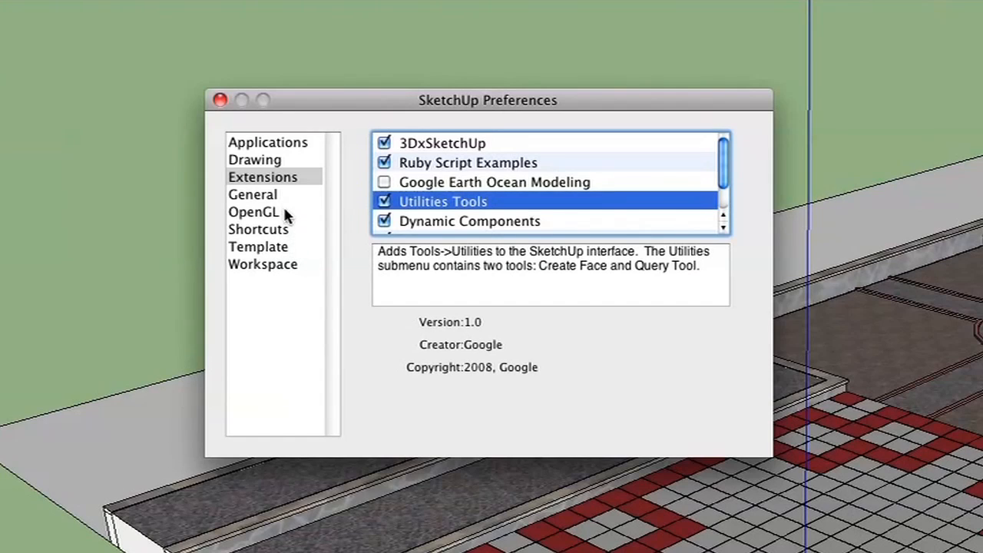
{"action": "mouse_move", "coordinate": [286, 206]}
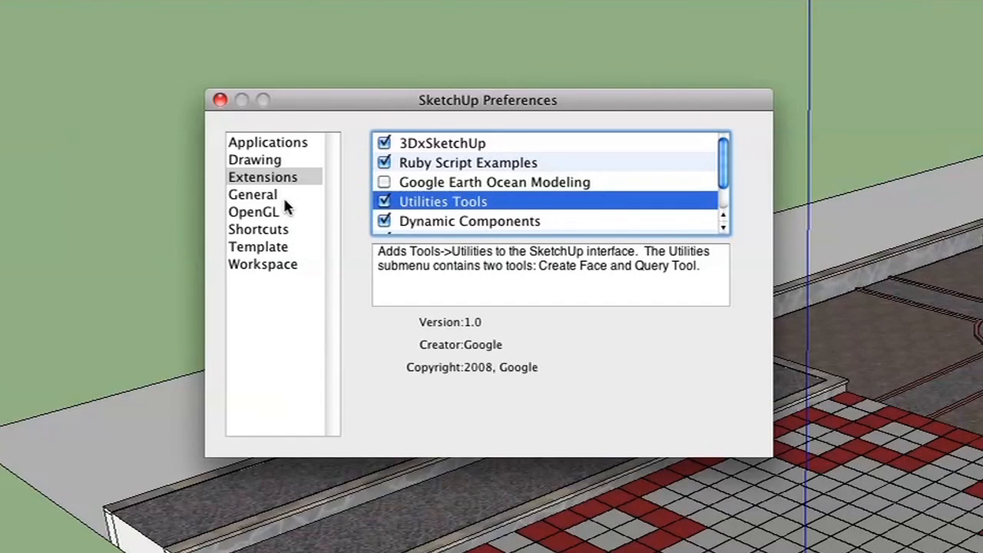
- Show the Extensions list and enable Sandbox Tools to read its terrain-editing description
{"action": "left_click", "coordinate": [263, 176]}
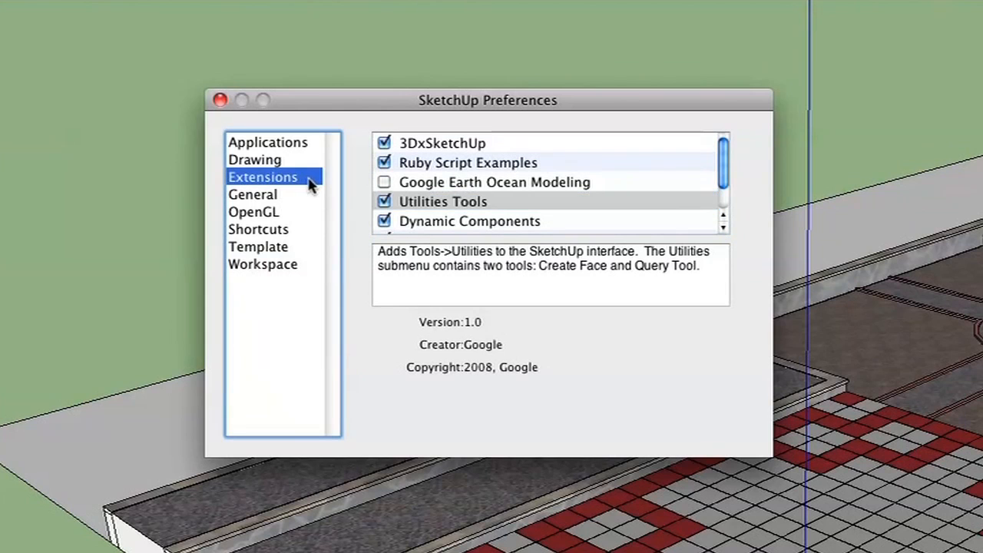
{"action": "mouse_move", "coordinate": [726, 185]}
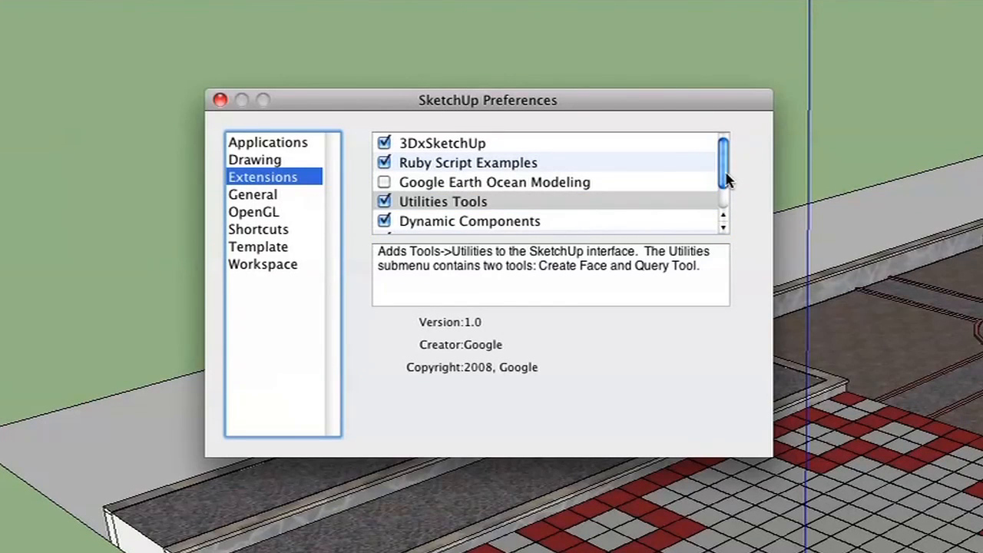
{"action": "mouse_move", "coordinate": [735, 166]}
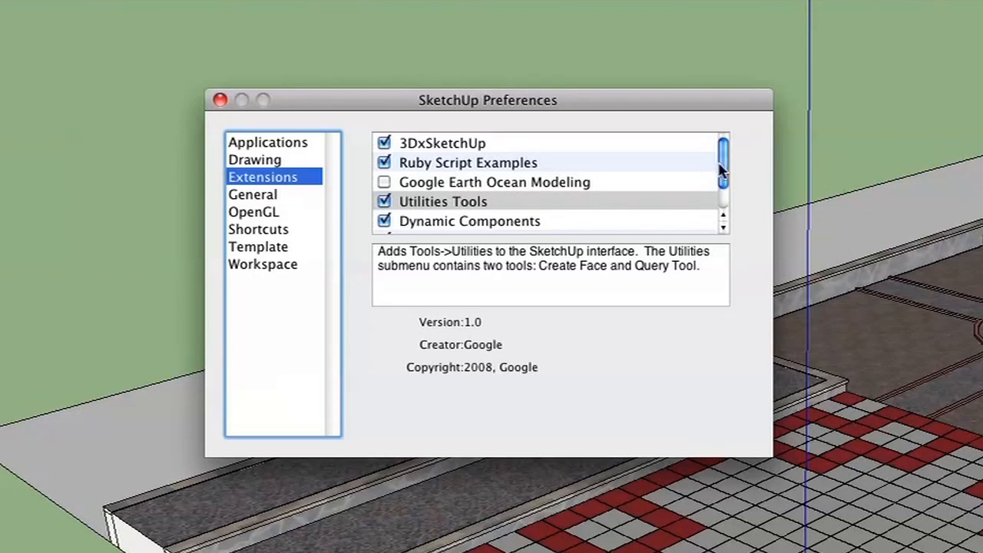
{"action": "mouse_move", "coordinate": [668, 169]}
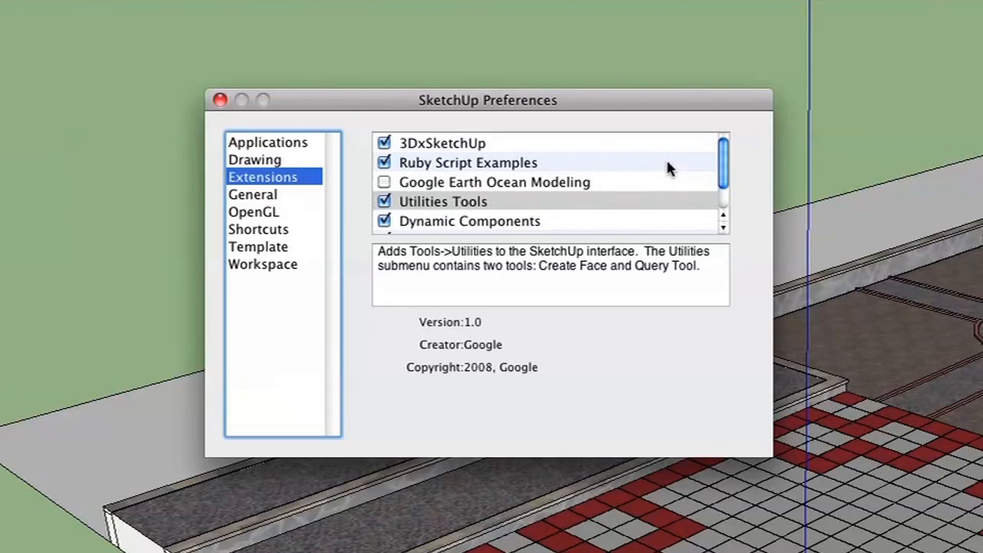
{"action": "mouse_move", "coordinate": [676, 172]}
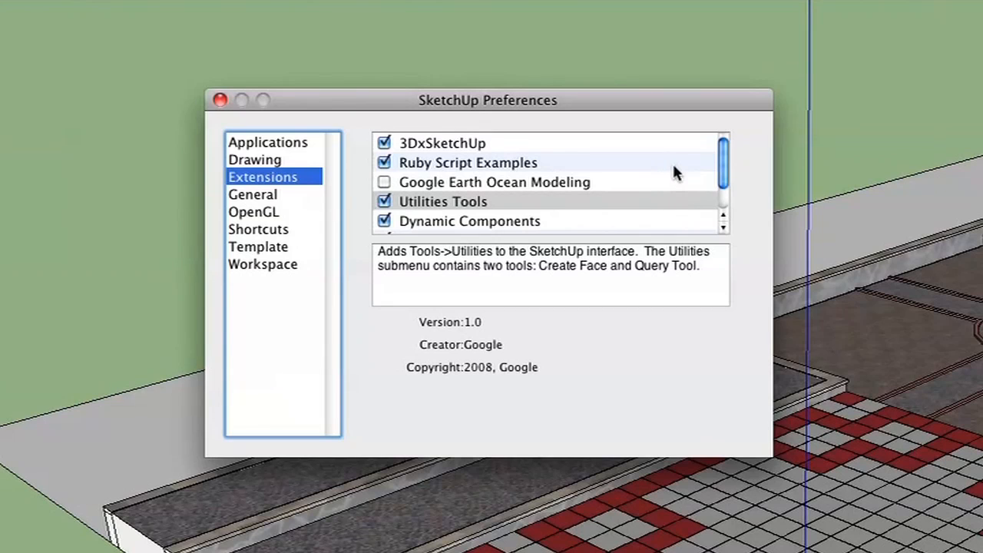
{"action": "left_click", "coordinate": [443, 143]}
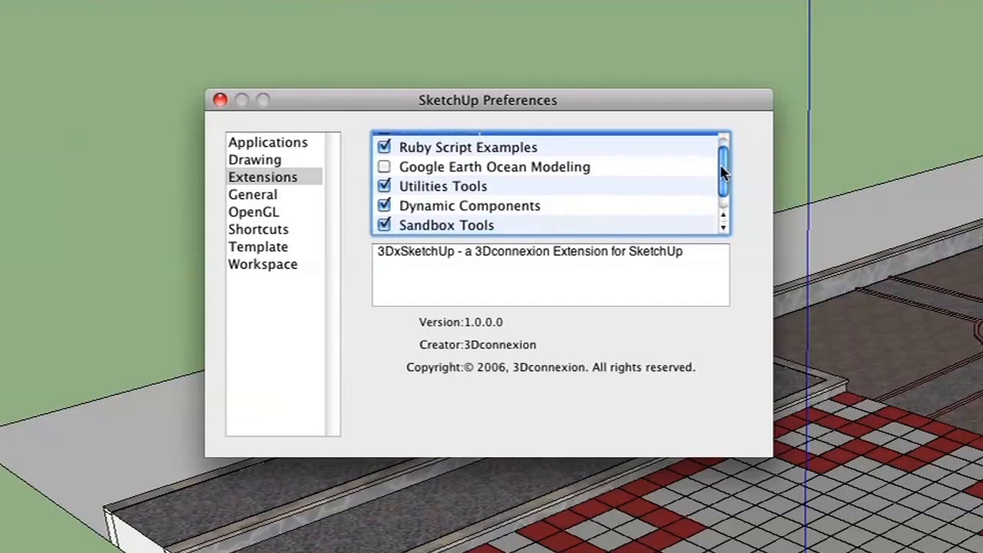
{"action": "left_click", "coordinate": [447, 206]}
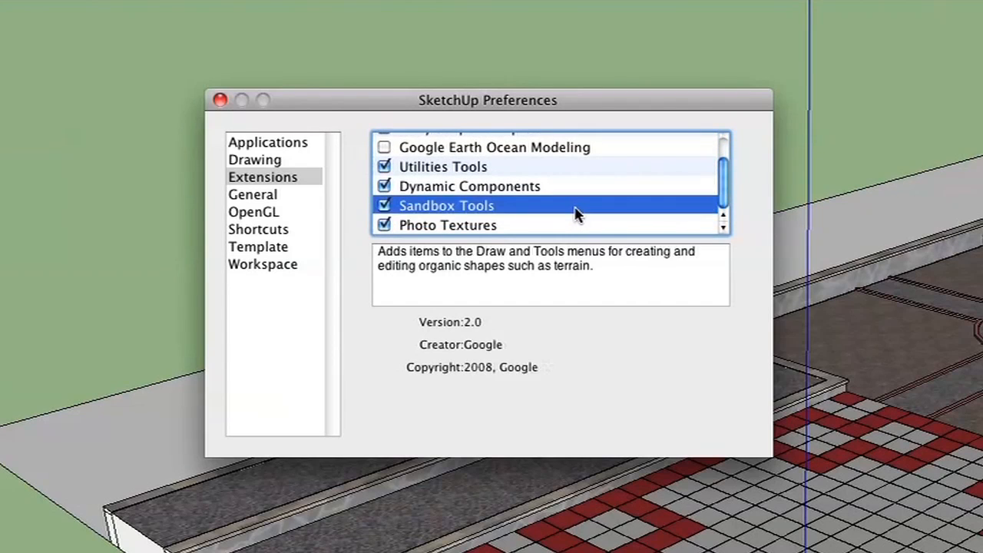
{"action": "mouse_move", "coordinate": [515, 352]}
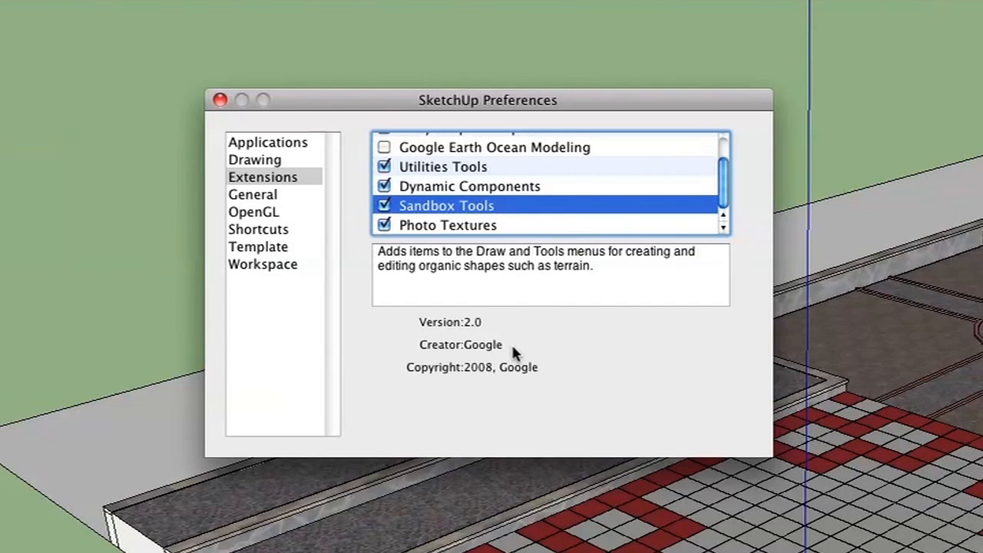
{"action": "mouse_move", "coordinate": [535, 280]}
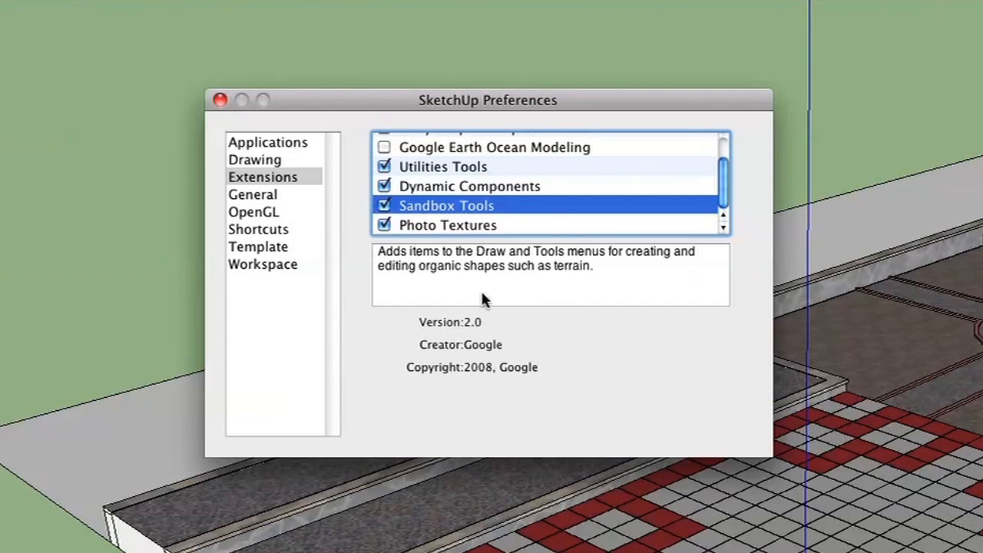
{"action": "mouse_move", "coordinate": [538, 218]}
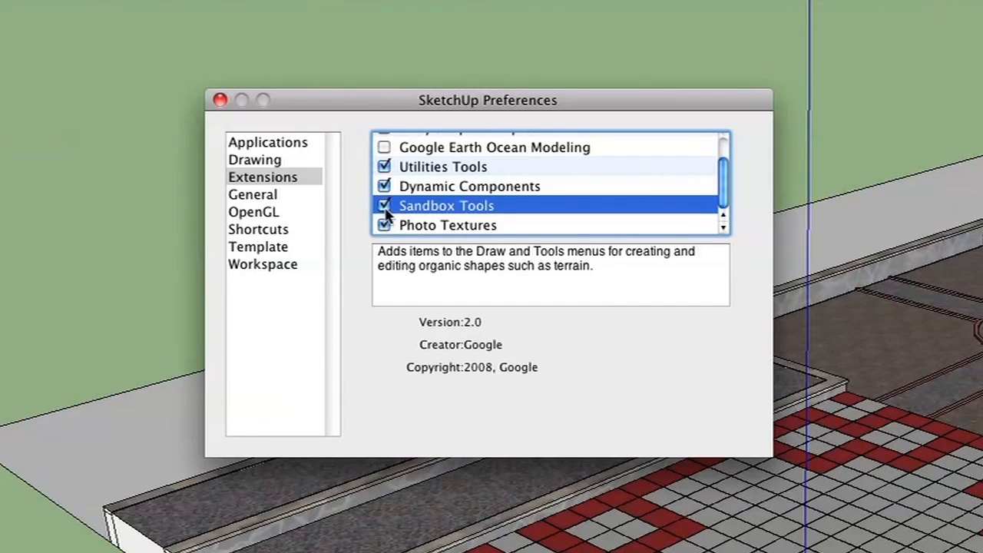
{"action": "mouse_move", "coordinate": [505, 351]}
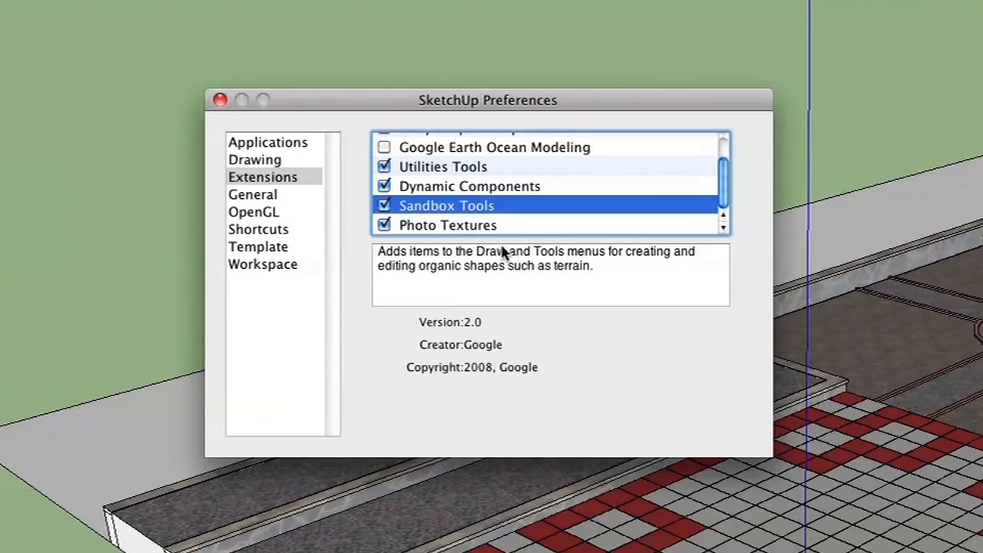
{"action": "mouse_move", "coordinate": [253, 99]}
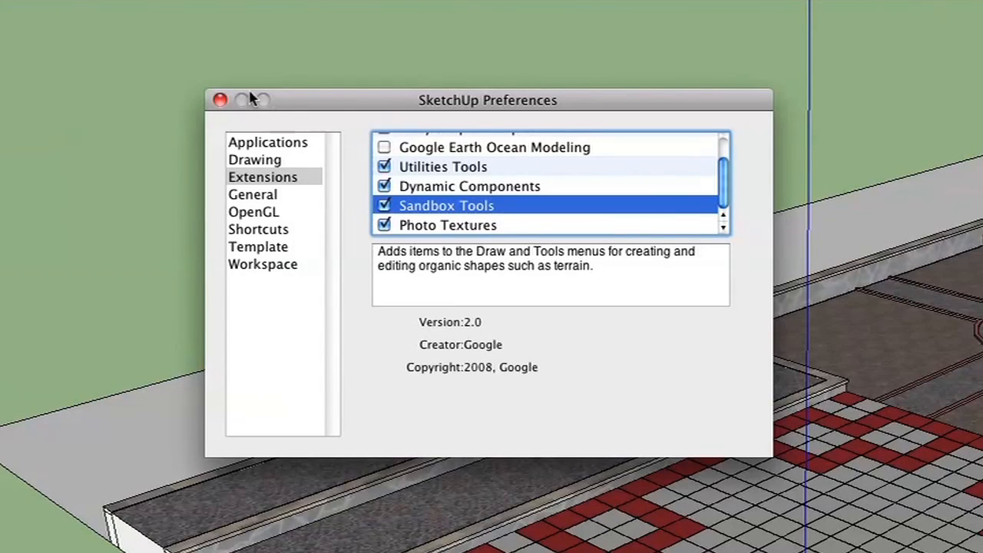
- Close Preferences and browse the Draw and Tools menus for the new Sandbox commands
{"action": "left_click", "coordinate": [221, 100]}
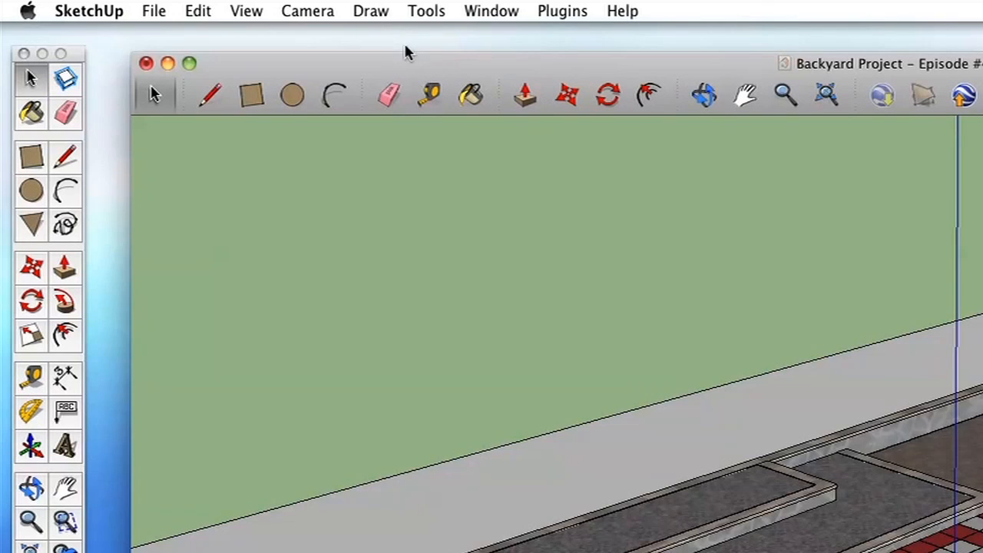
{"action": "left_click", "coordinate": [427, 11]}
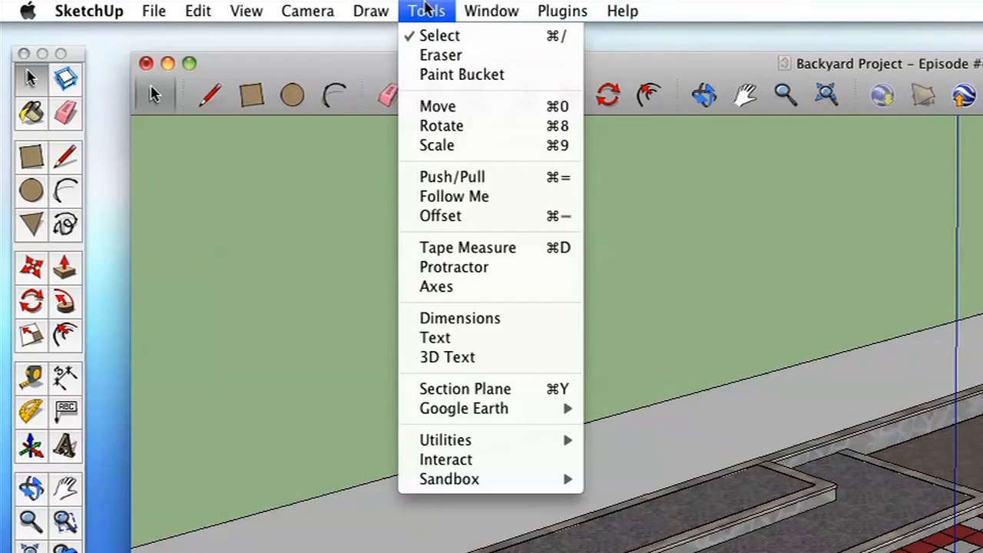
{"action": "left_click", "coordinate": [370, 11]}
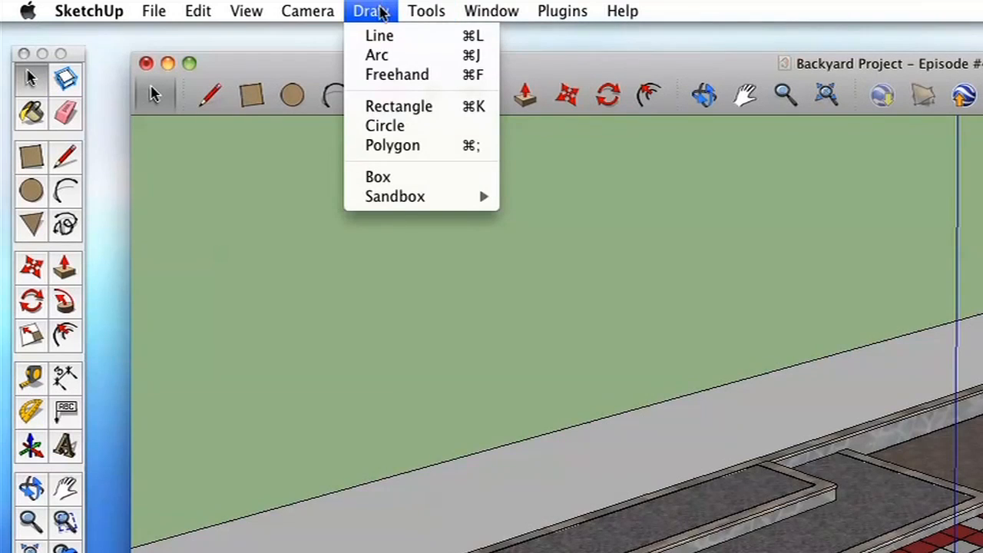
{"action": "mouse_move", "coordinate": [395, 197]}
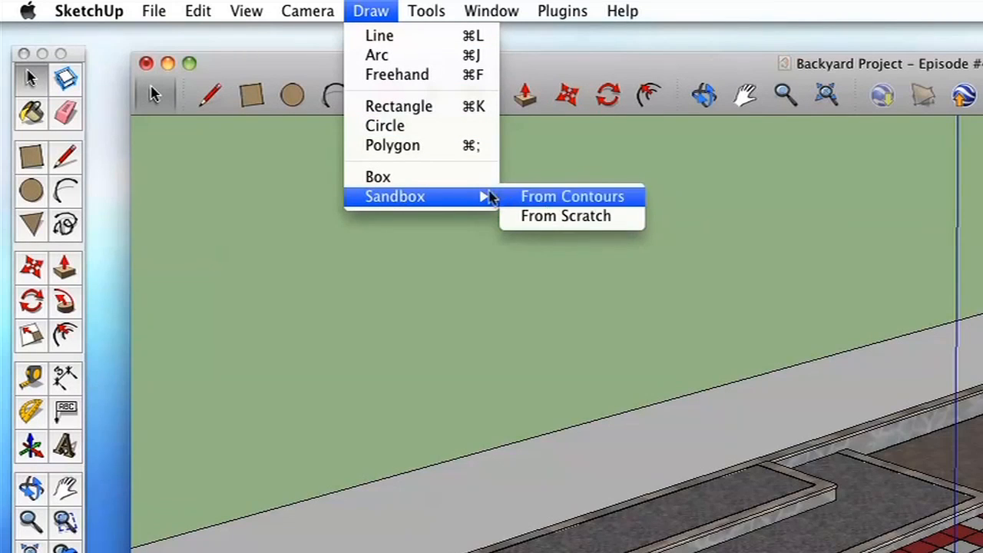
{"action": "left_click", "coordinate": [427, 11]}
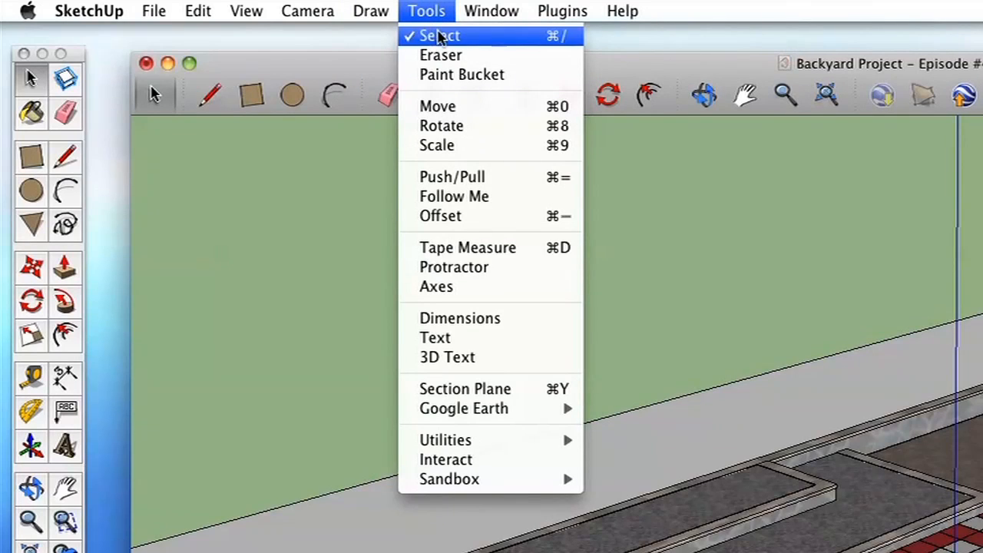
{"action": "mouse_move", "coordinate": [449, 479]}
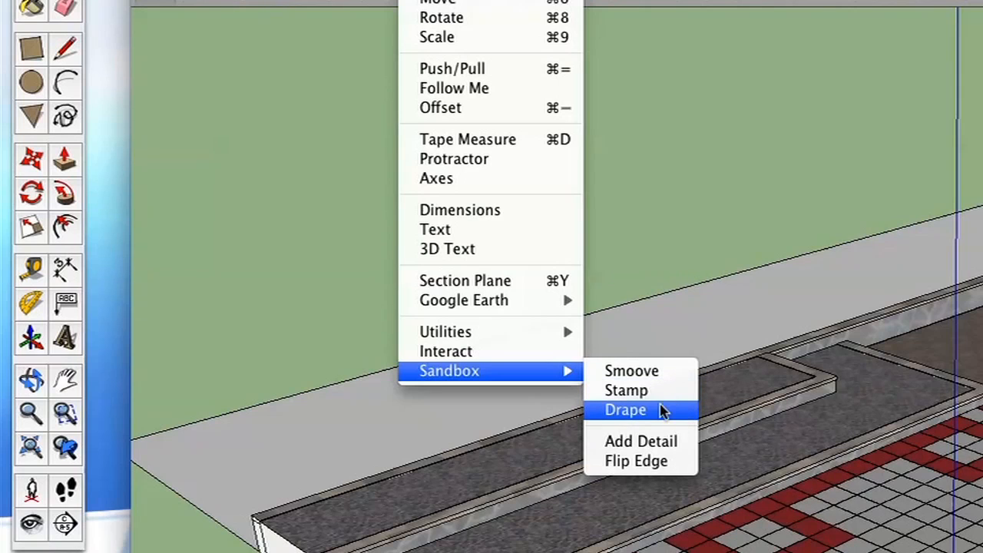
{"action": "mouse_move", "coordinate": [363, 343]}
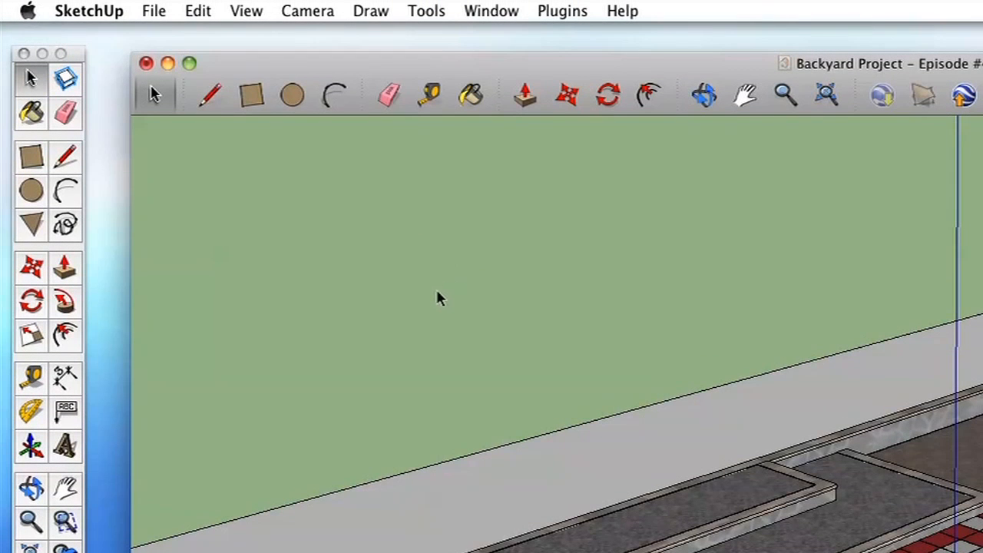
{"action": "mouse_move", "coordinate": [130, 129]}
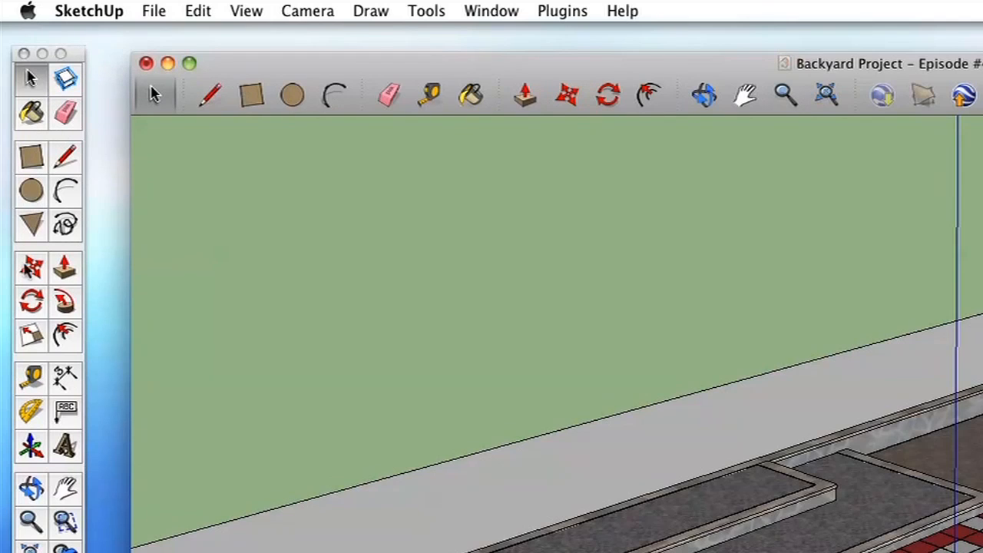
{"action": "mouse_move", "coordinate": [79, 199]}
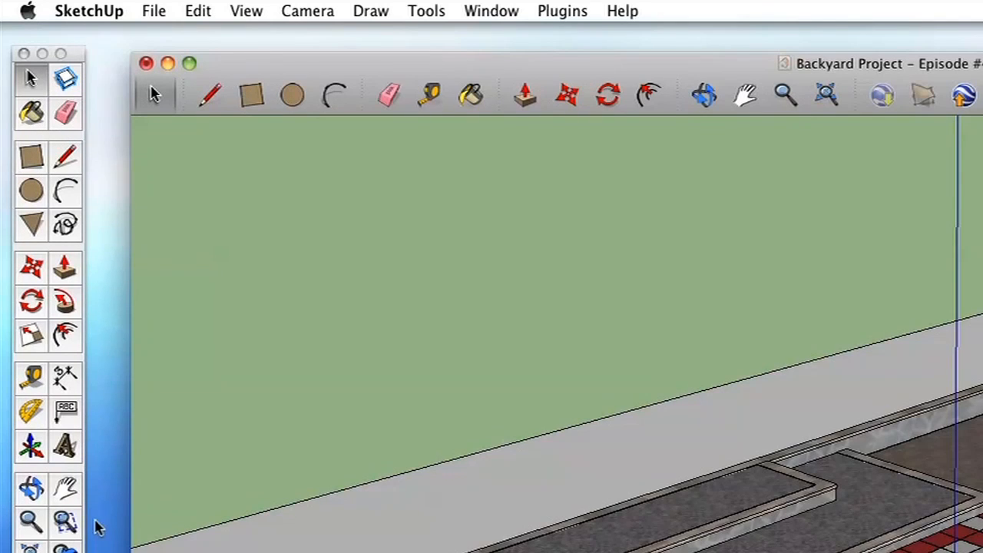
{"action": "mouse_move", "coordinate": [163, 325]}
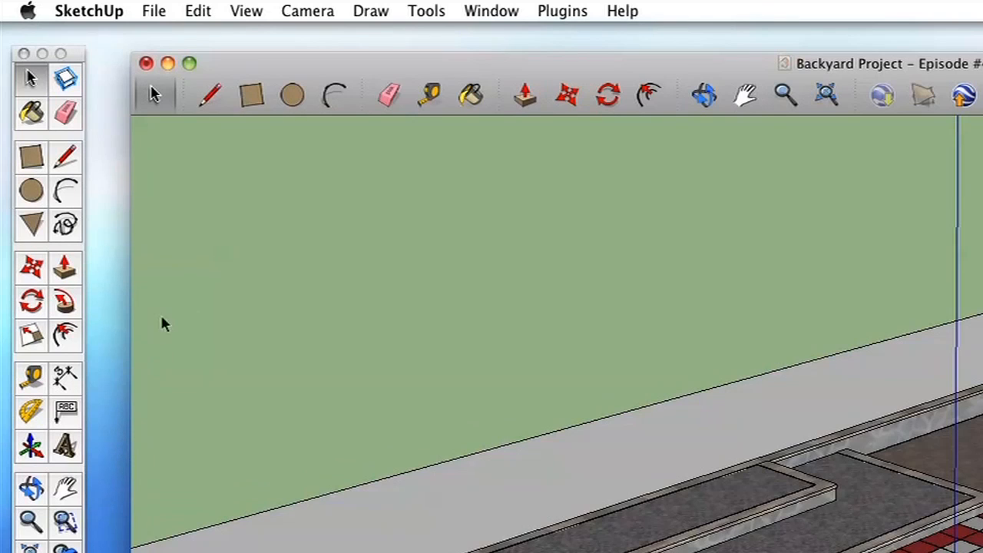
- Show the floating Sandbox tool palette via View > Tool Palettes
{"action": "left_click", "coordinate": [245, 11]}
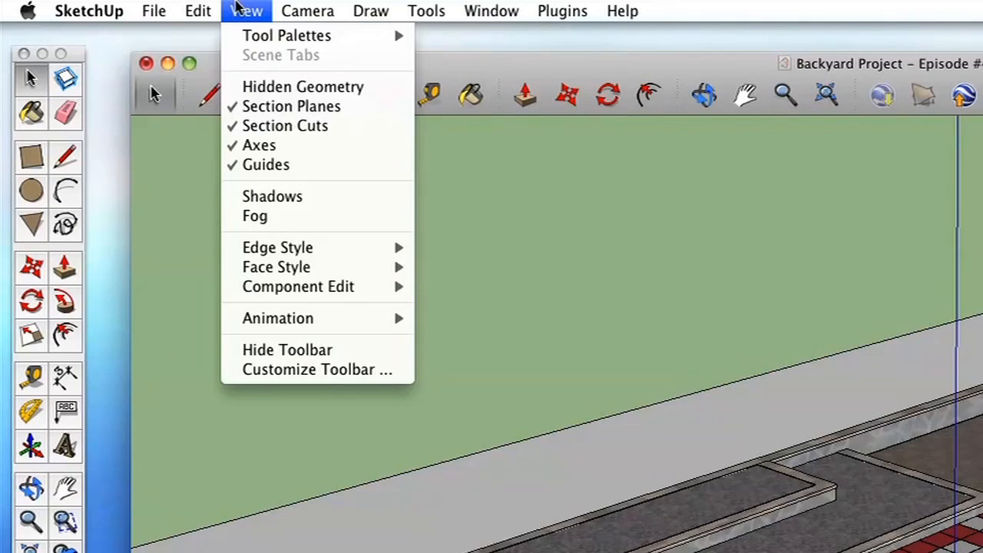
{"action": "mouse_move", "coordinate": [285, 35]}
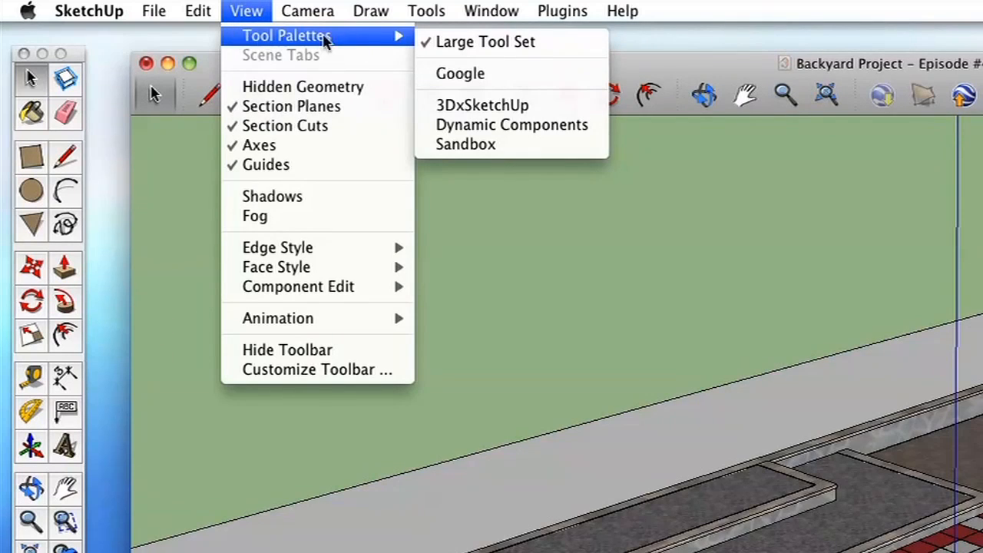
{"action": "mouse_move", "coordinate": [483, 105]}
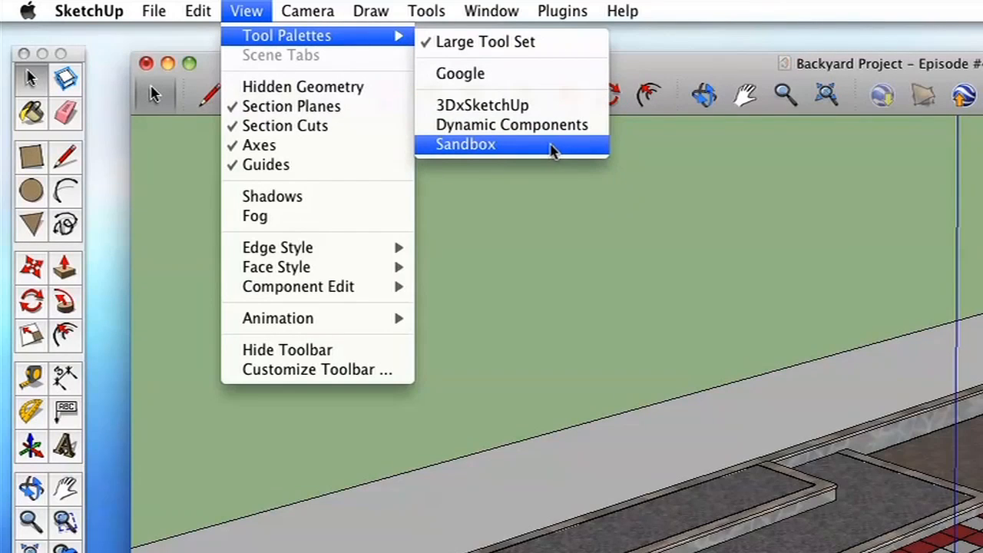
{"action": "left_click", "coordinate": [466, 144]}
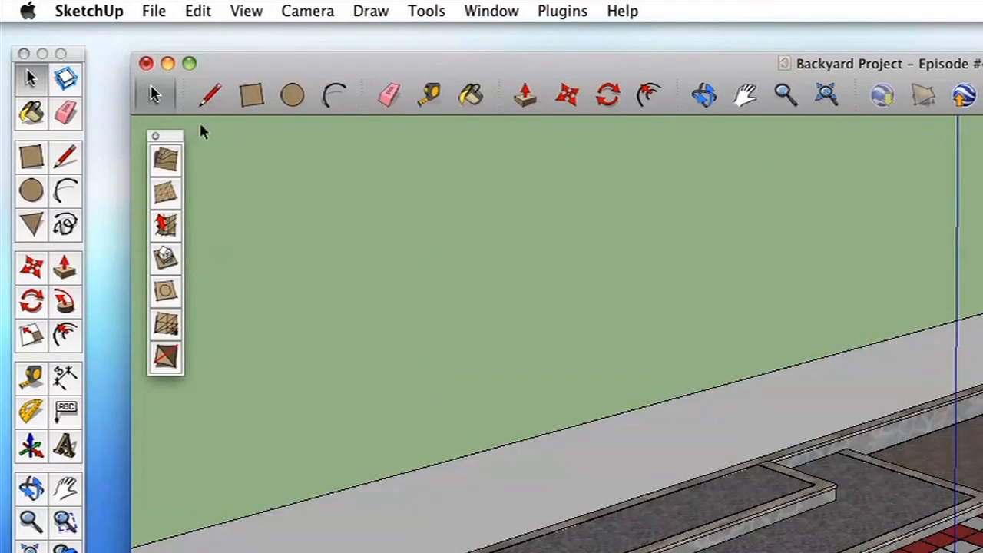
{"action": "mouse_move", "coordinate": [187, 135]}
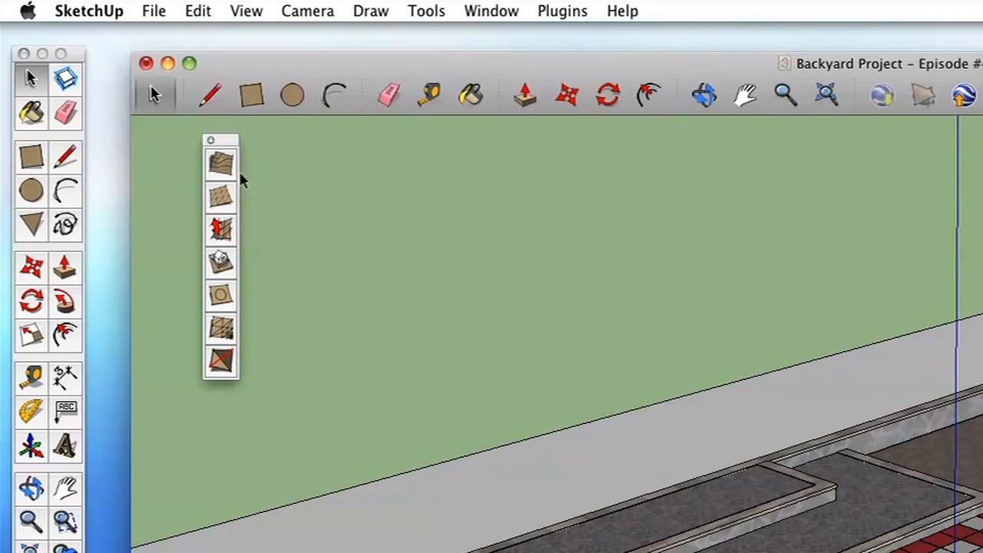
{"action": "mouse_move", "coordinate": [231, 305]}
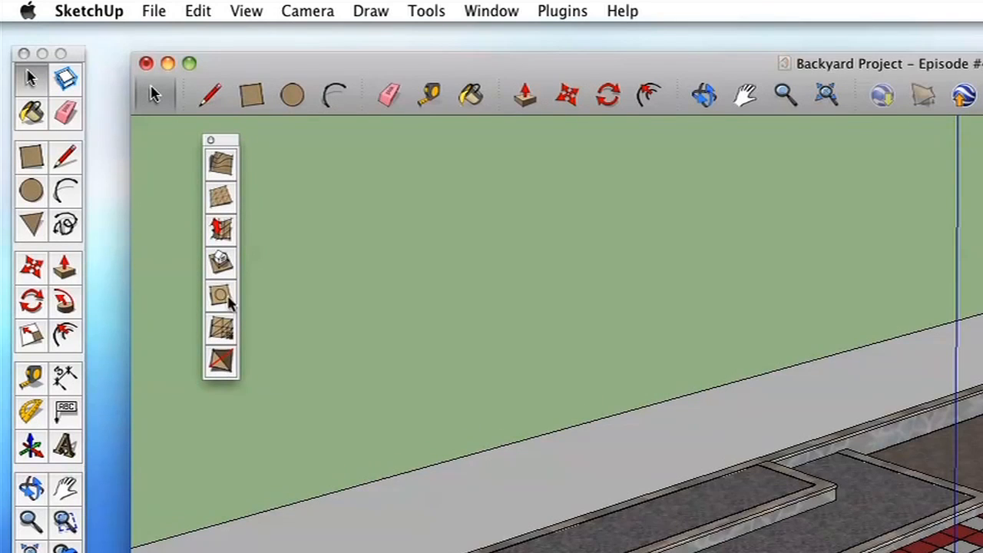
{"action": "mouse_move", "coordinate": [203, 150]}
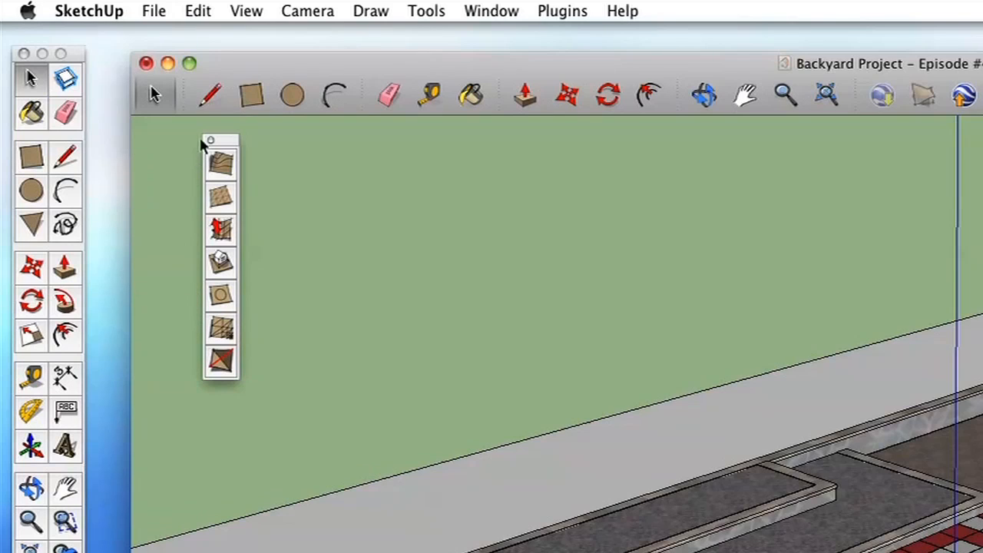
{"action": "mouse_move", "coordinate": [201, 152]}
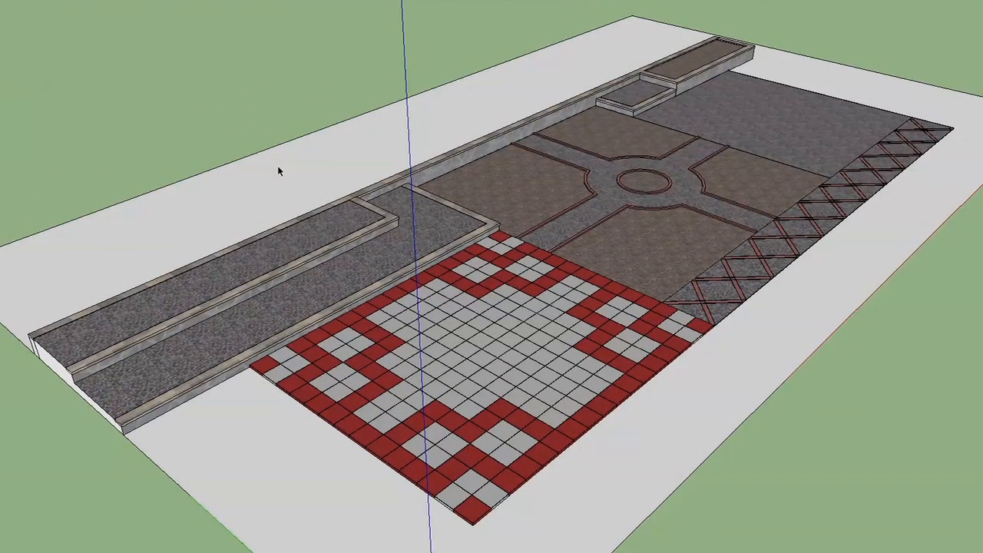
{"action": "mouse_move", "coordinate": [183, 156]}
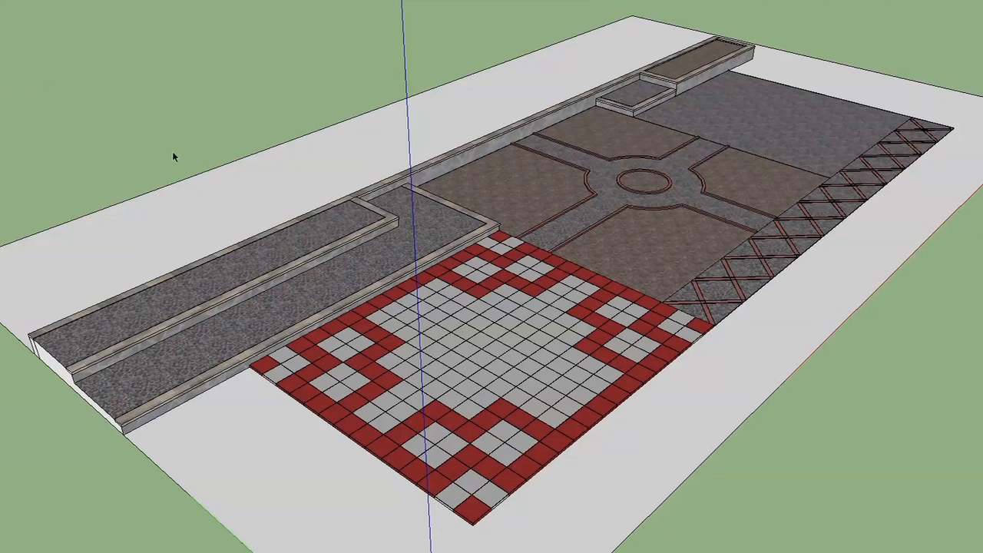
{"action": "mouse_move", "coordinate": [298, 77]}
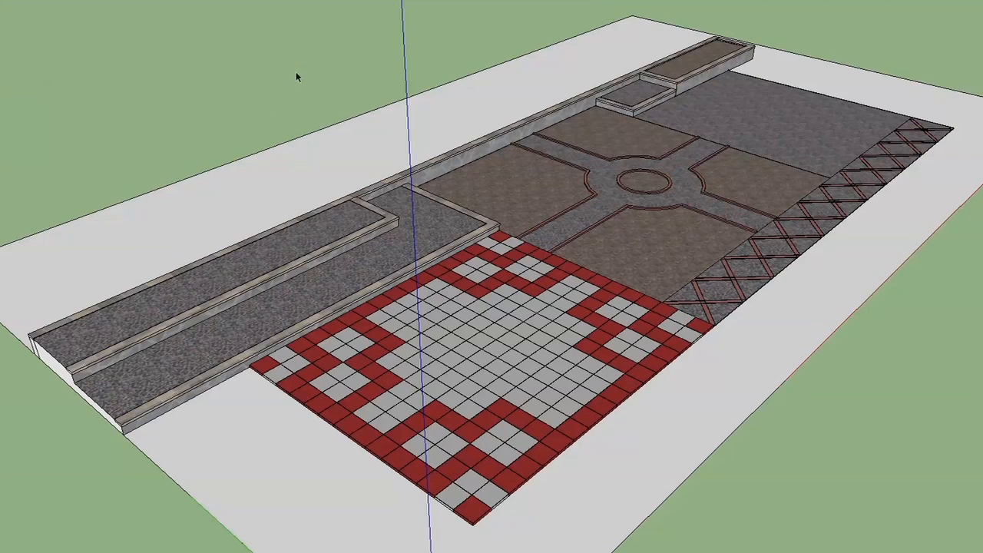
{"action": "mouse_move", "coordinate": [206, 37]}
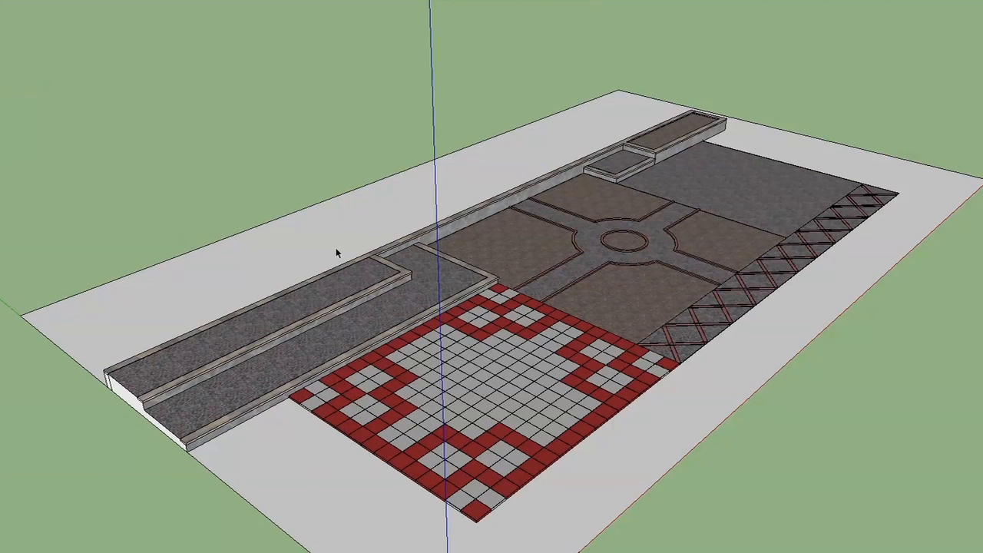
{"action": "mouse_move", "coordinate": [338, 264]}
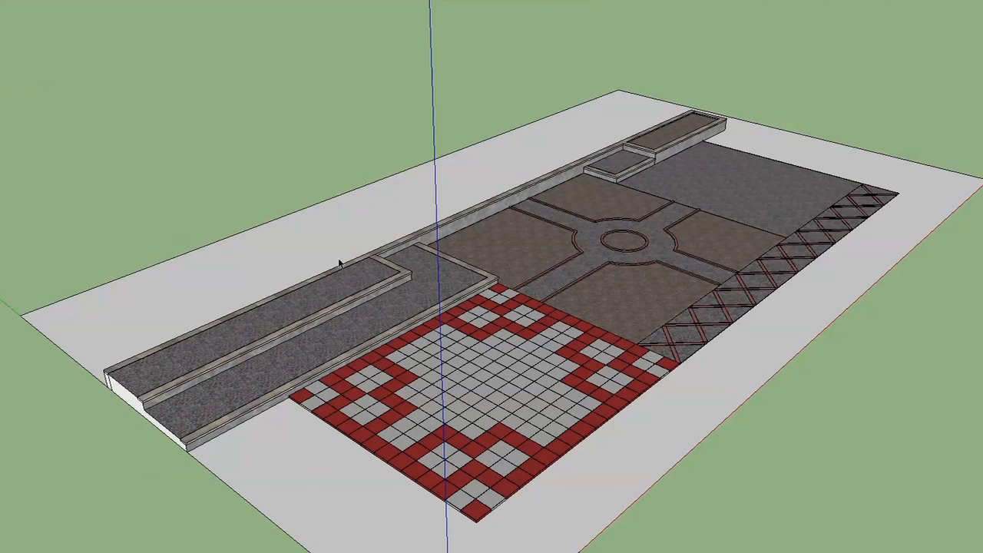
{"action": "mouse_move", "coordinate": [335, 252]}
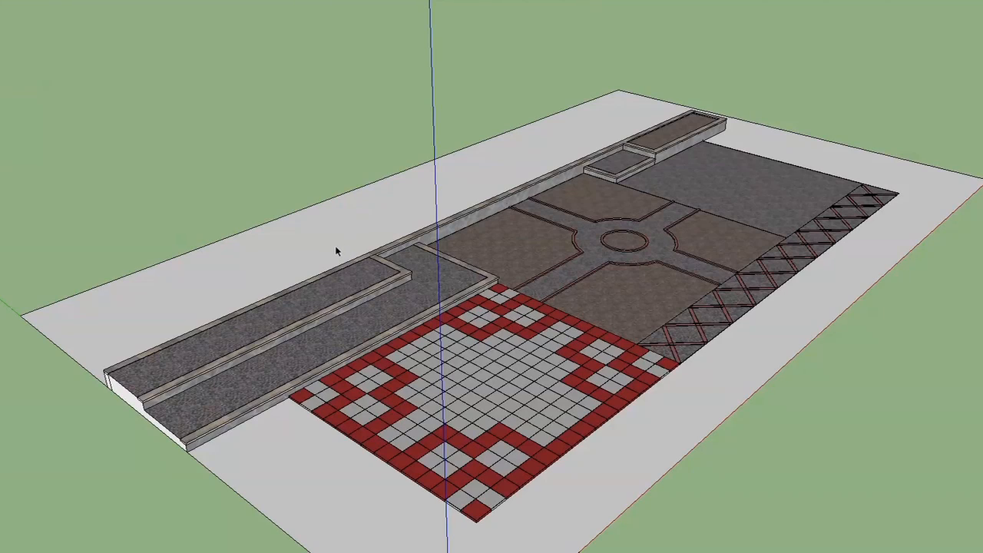
{"action": "mouse_move", "coordinate": [341, 240]}
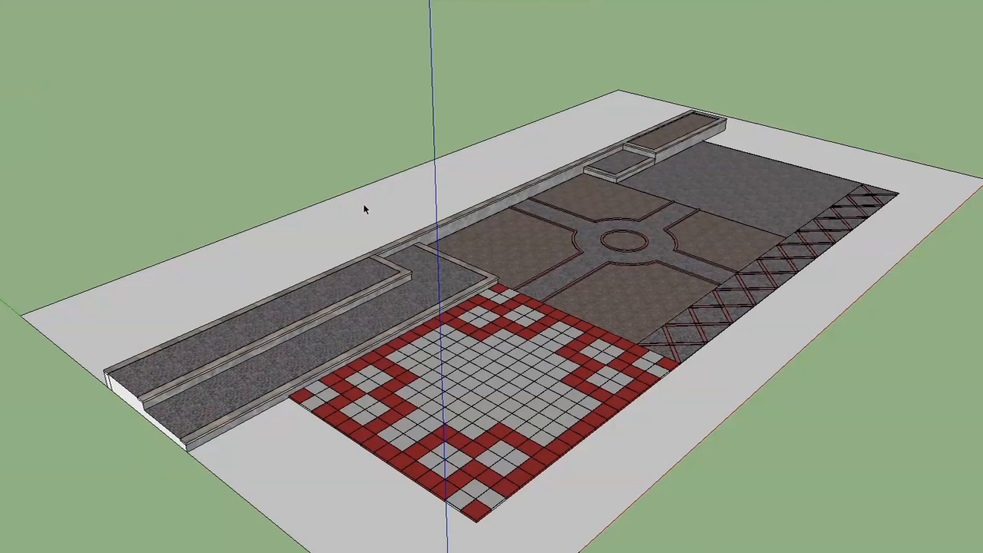
{"action": "mouse_move", "coordinate": [378, 206]}
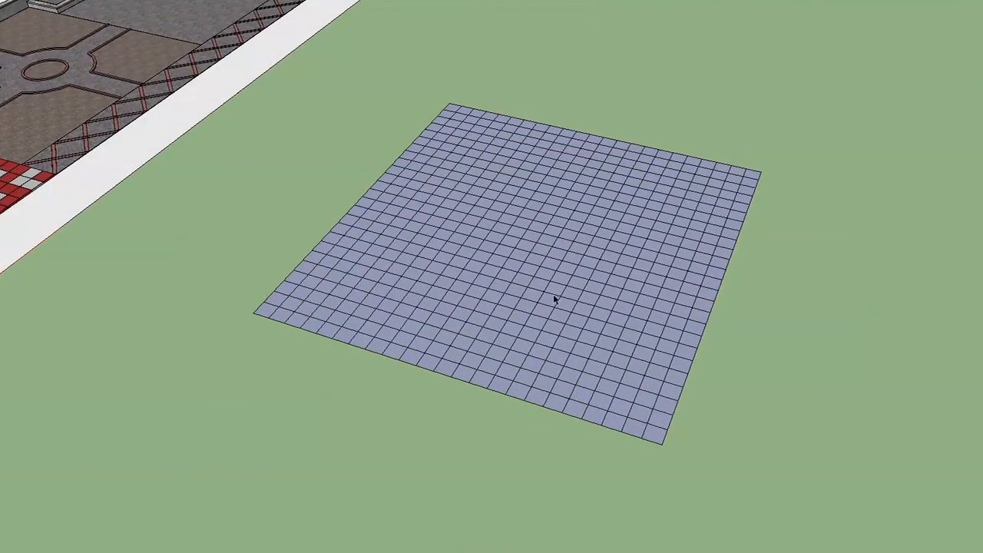
- Select the test sandbox grid and zoom in on its triangulated cells
{"action": "left_click", "coordinate": [561, 300]}
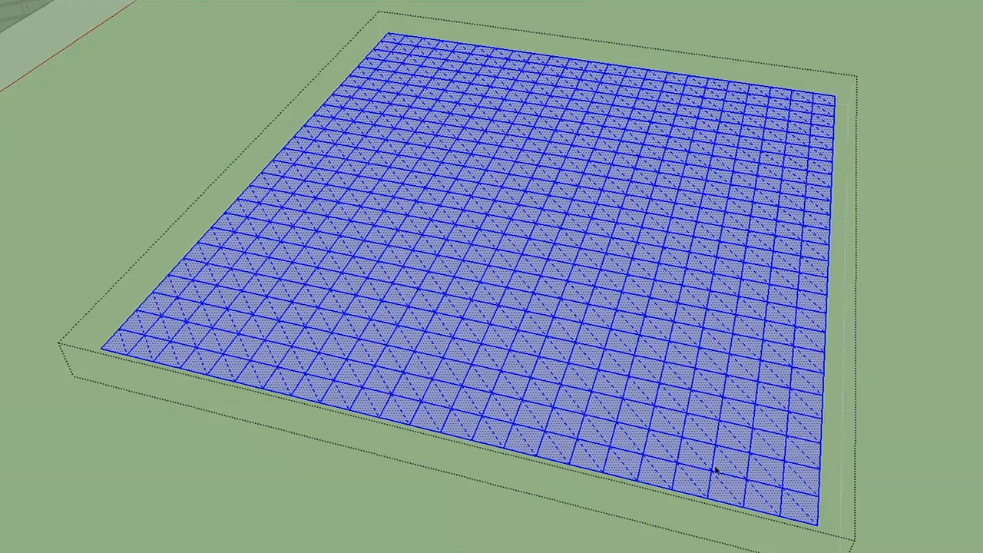
{"action": "mouse_move", "coordinate": [555, 363]}
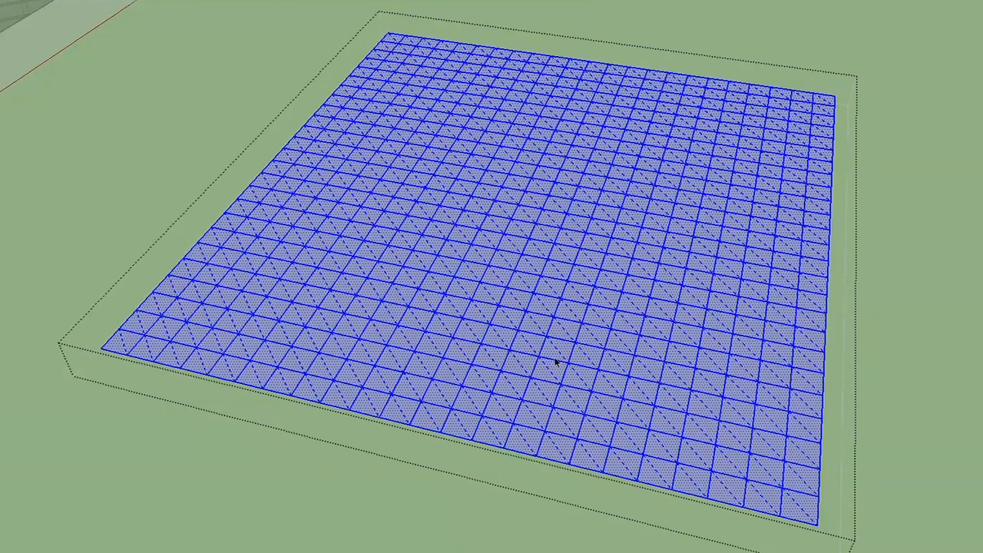
{"action": "mouse_move", "coordinate": [539, 315]}
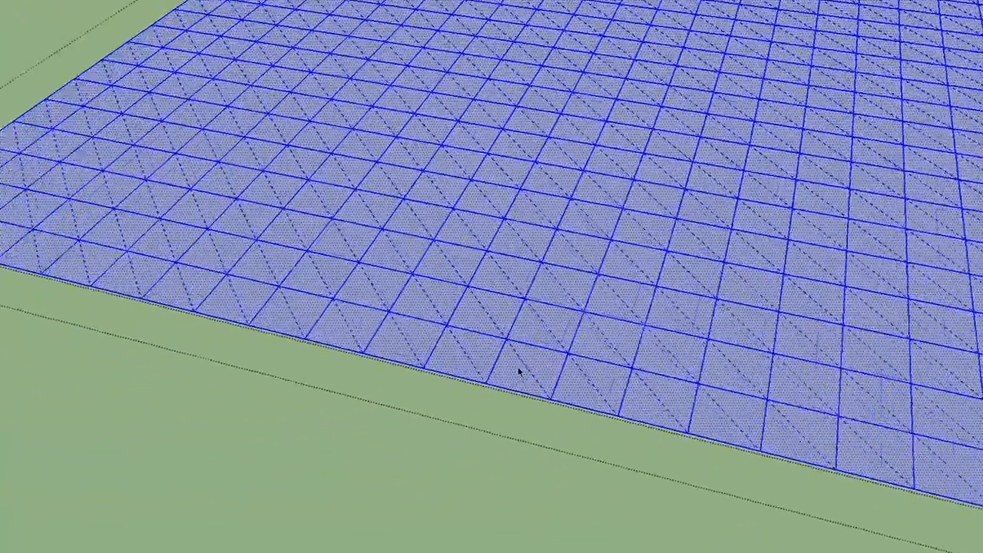
{"action": "scroll", "scroll_direction": "up", "scroll_amount": 3}
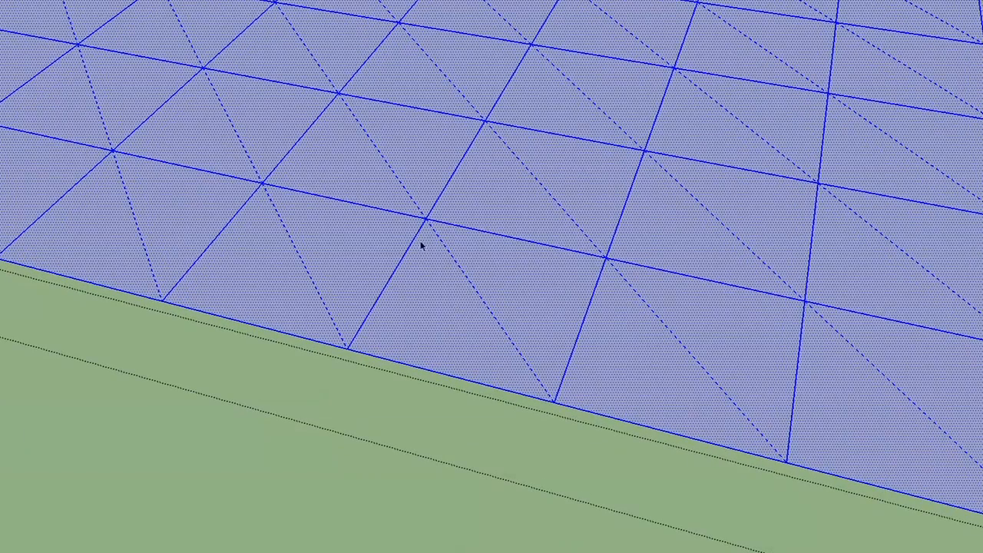
{"action": "mouse_move", "coordinate": [552, 375]}
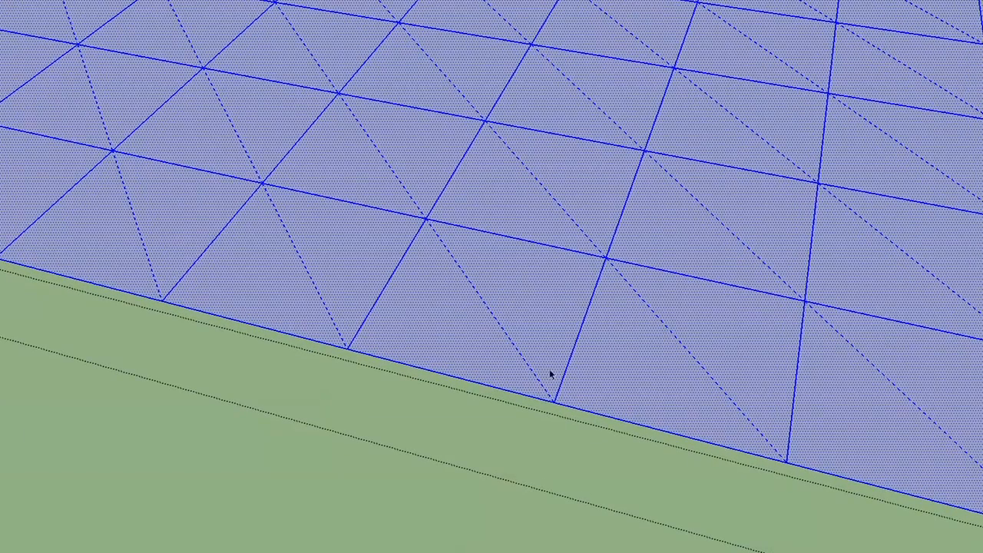
{"action": "mouse_move", "coordinate": [456, 335]}
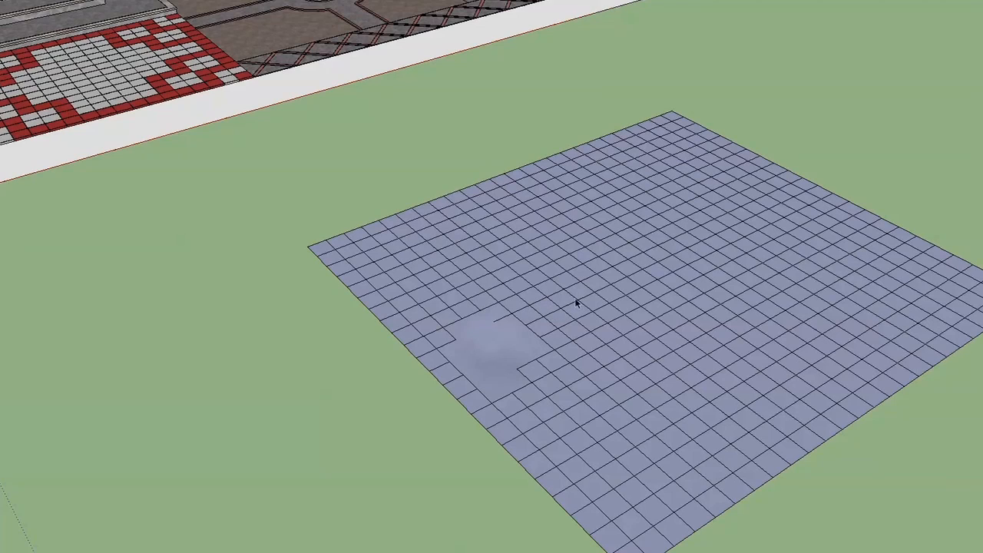
{"action": "left_click", "coordinate": [576, 301]}
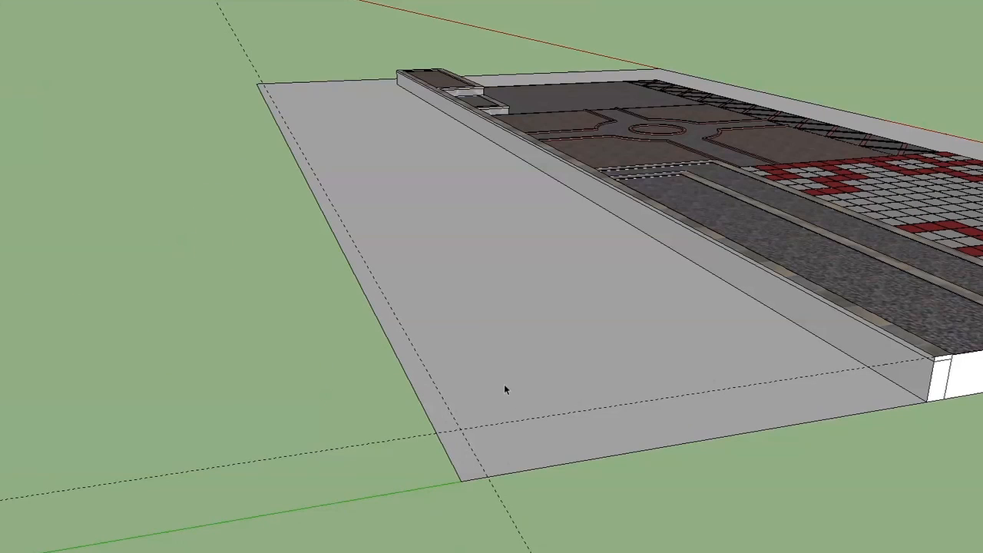
{"action": "mouse_move", "coordinate": [432, 415]}
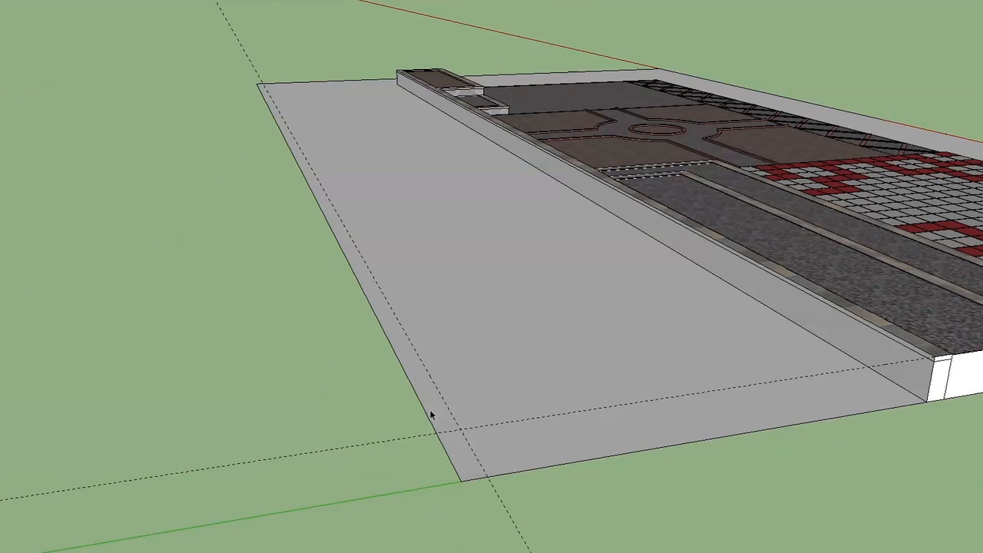
{"action": "mouse_move", "coordinate": [590, 446]}
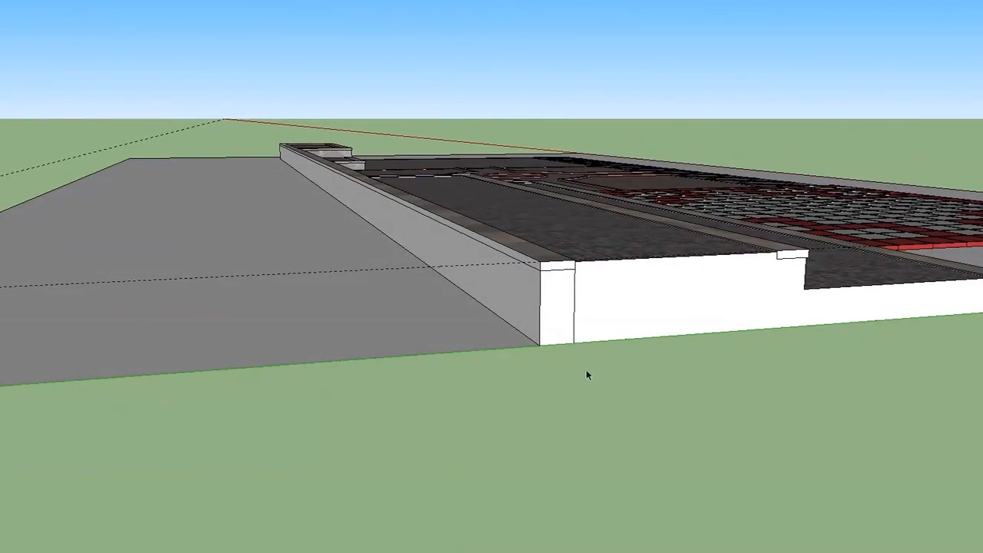
{"action": "left_click_drag", "start_coordinate": [587, 377], "coordinate": [599, 418]}
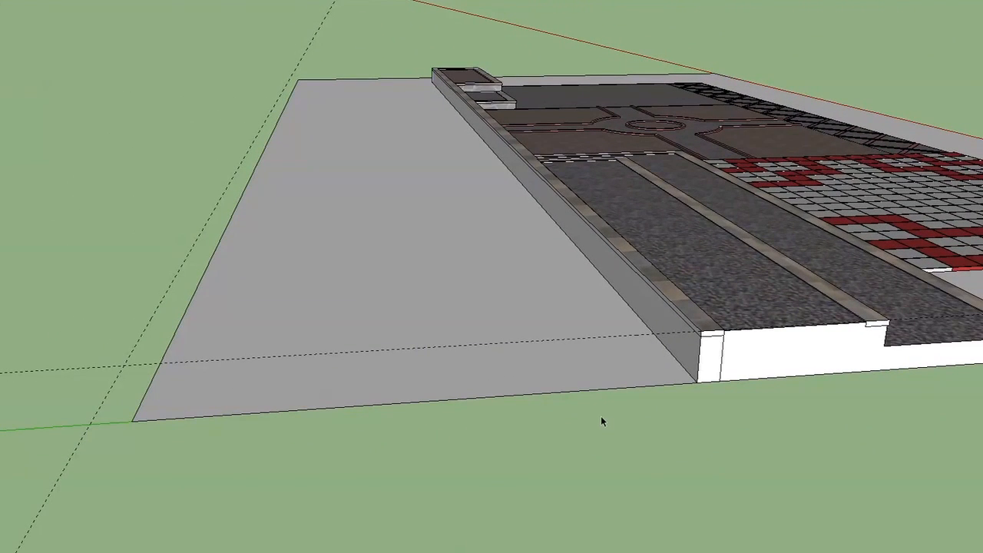
{"action": "mouse_move", "coordinate": [504, 345]}
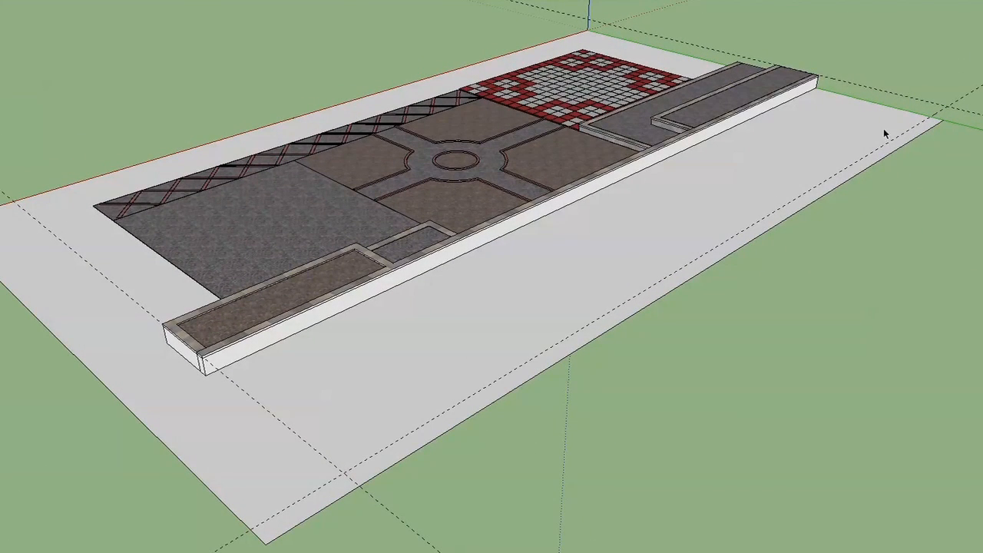
{"action": "mouse_move", "coordinate": [807, 154]}
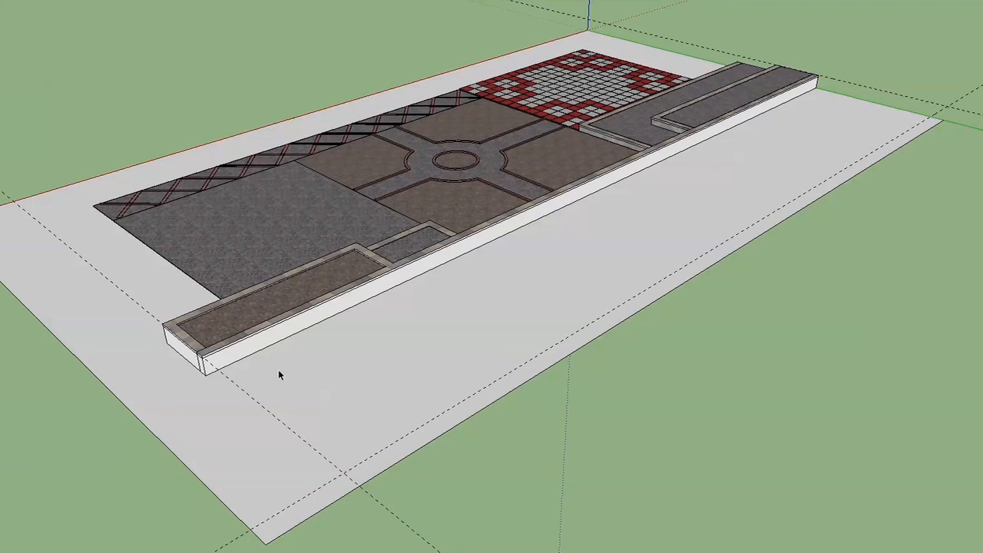
{"action": "mouse_move", "coordinate": [575, 331]}
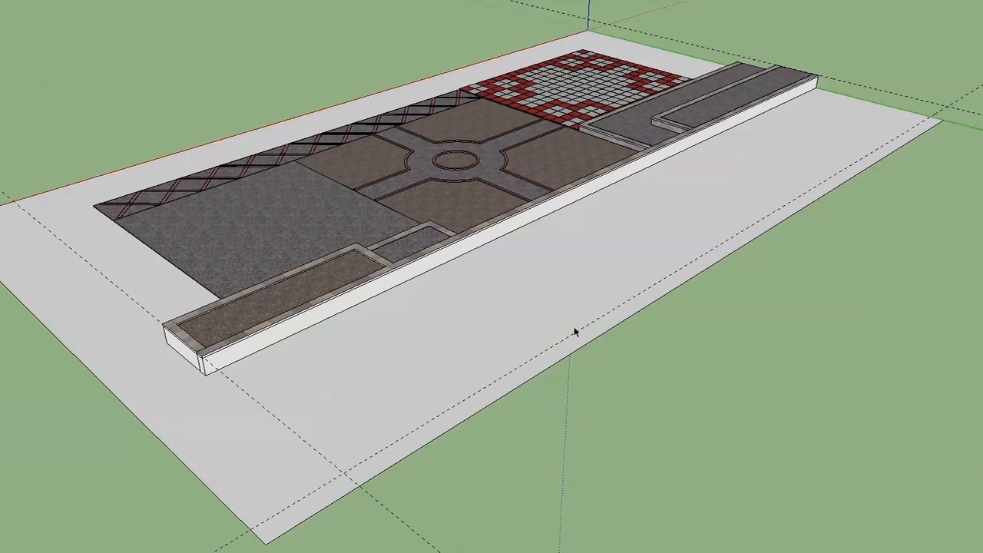
{"action": "mouse_move", "coordinate": [544, 298]}
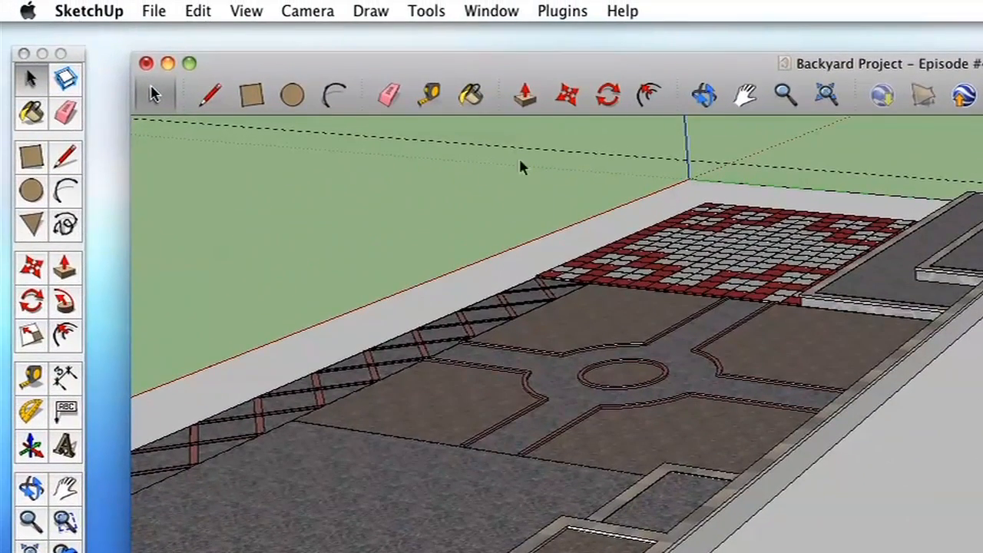
- Start the Sandbox From Scratch command from the Draw menu
{"action": "left_click", "coordinate": [370, 11]}
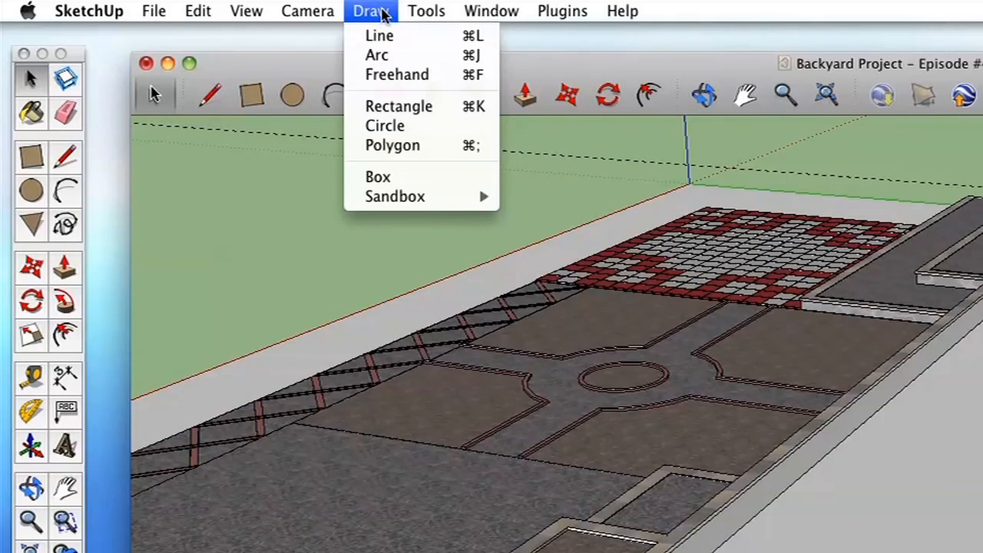
{"action": "mouse_move", "coordinate": [395, 197]}
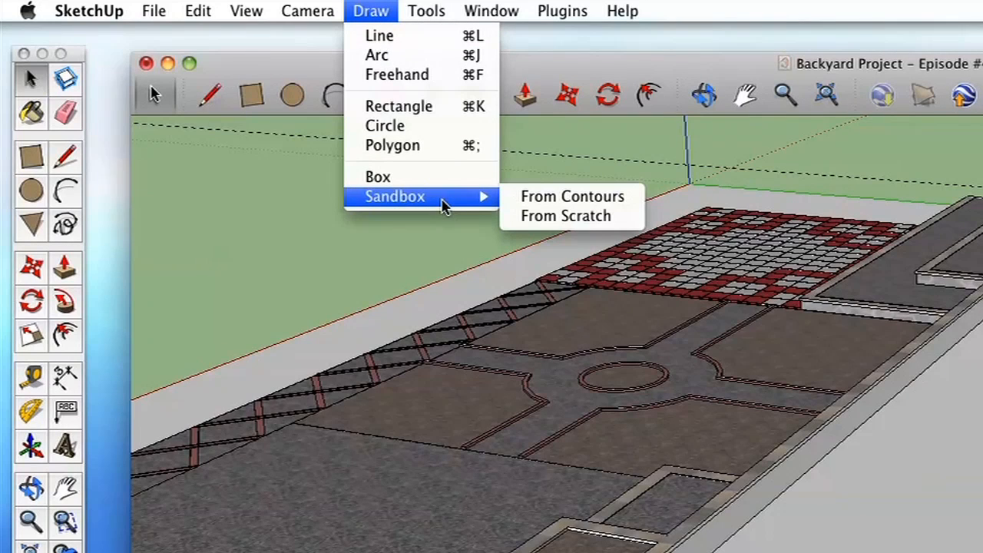
{"action": "mouse_move", "coordinate": [464, 212]}
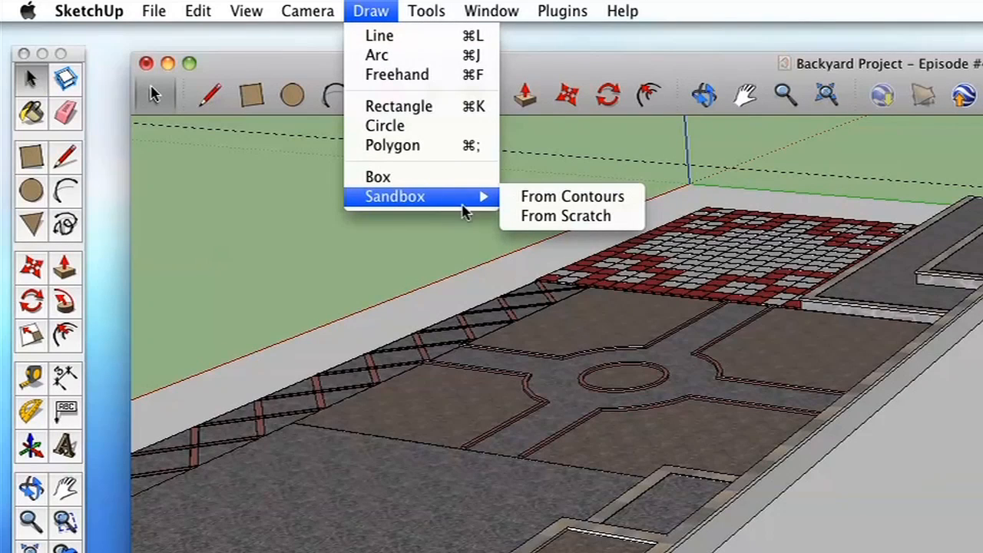
{"action": "mouse_move", "coordinate": [571, 196]}
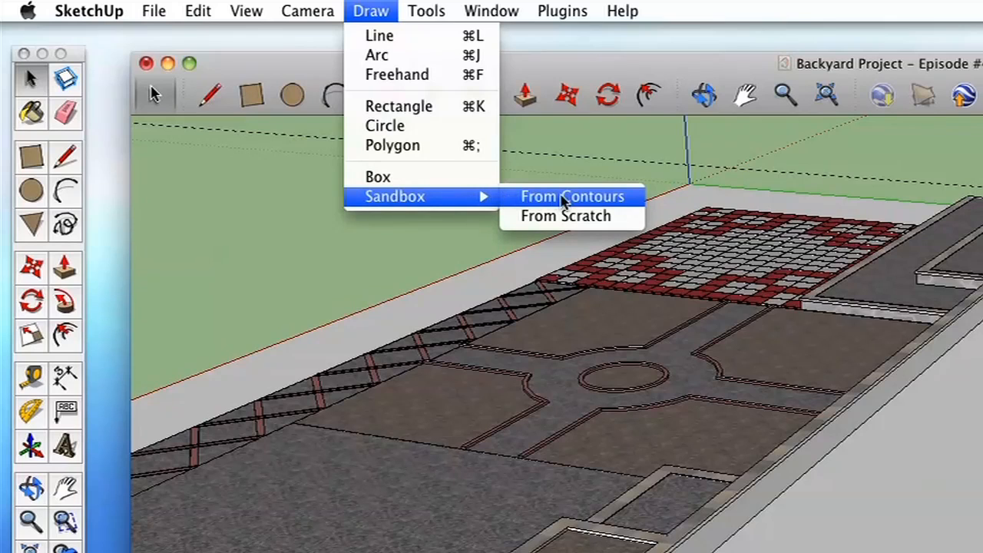
{"action": "mouse_move", "coordinate": [565, 215]}
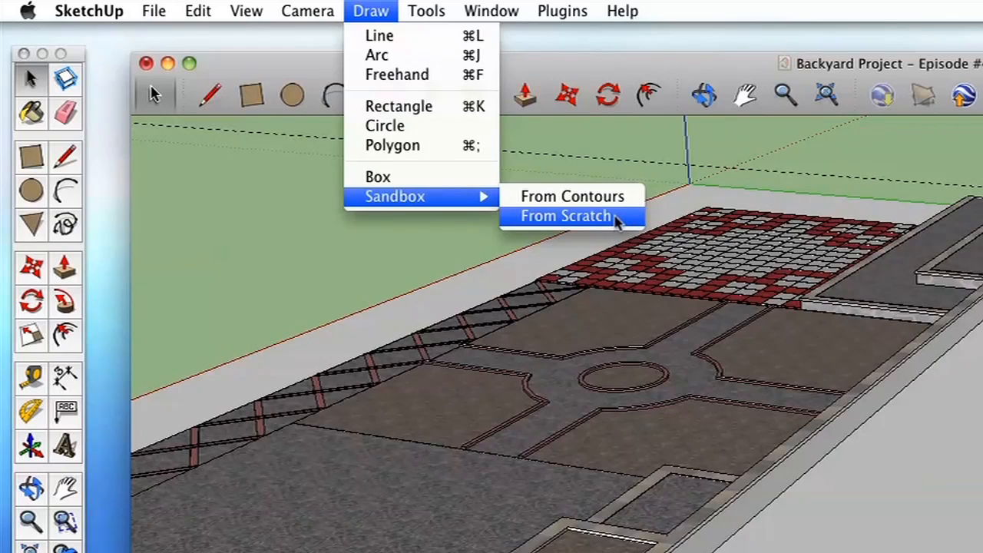
{"action": "mouse_move", "coordinate": [627, 228]}
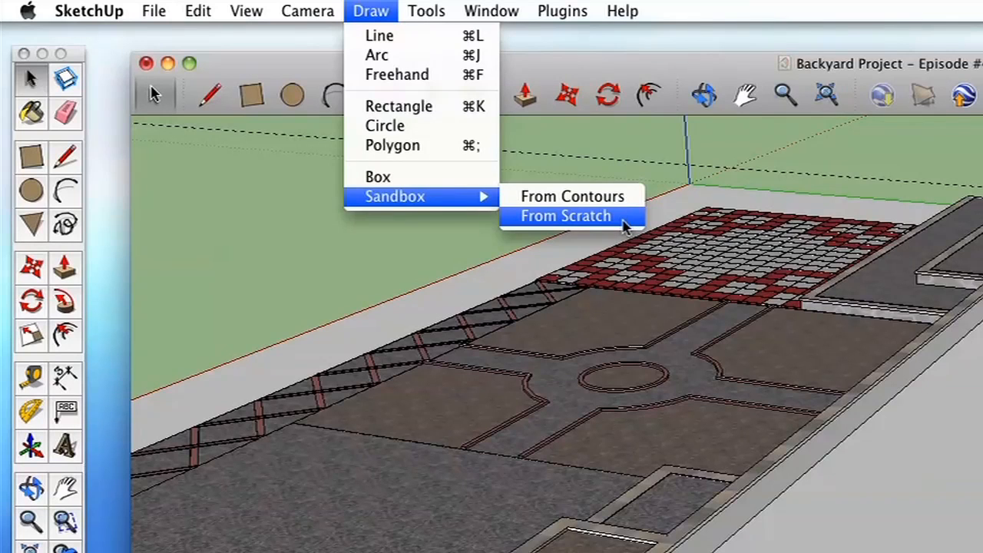
{"action": "left_click", "coordinate": [566, 215]}
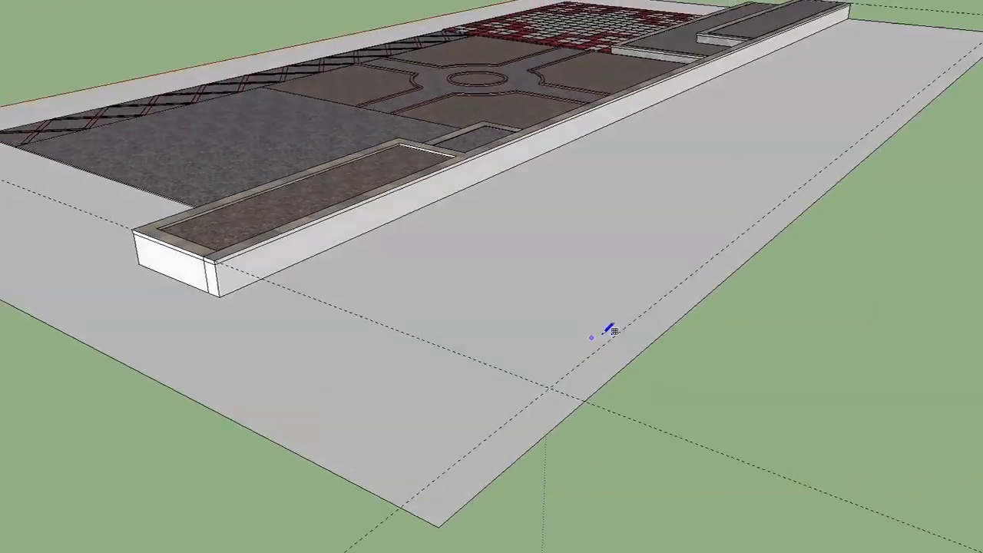
{"action": "left_click_drag", "start_coordinate": [600, 331], "coordinate": [945, 150]}
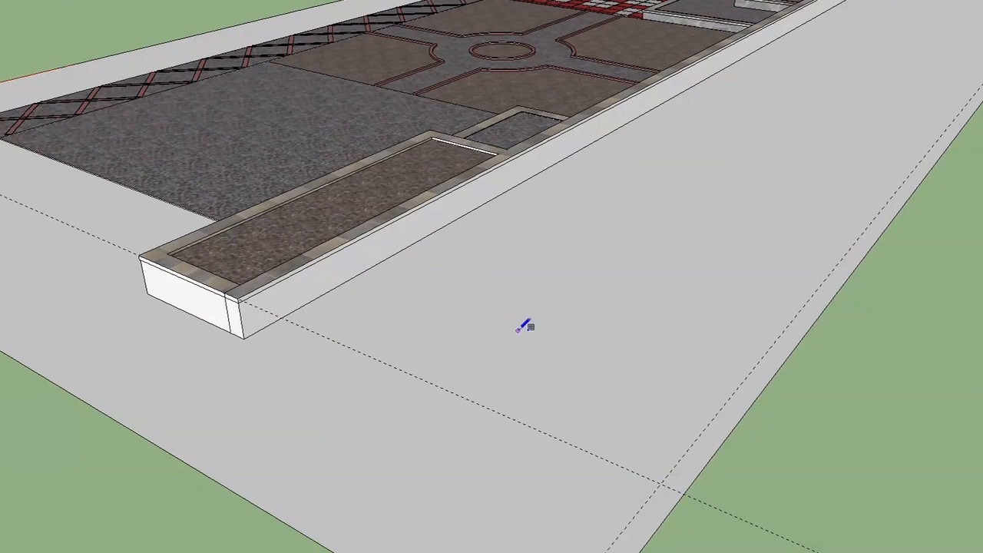
{"action": "mouse_move", "coordinate": [522, 321]}
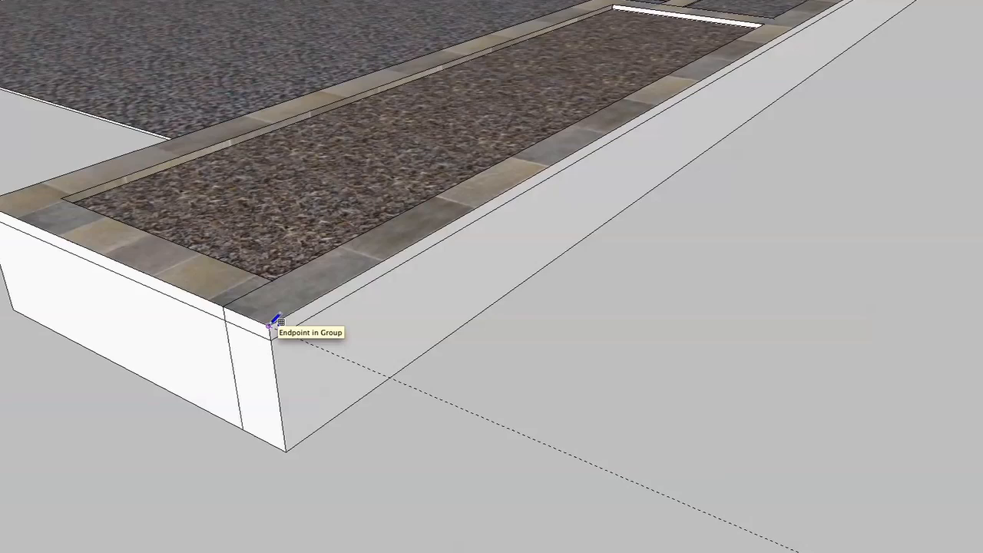
{"action": "mouse_move", "coordinate": [418, 373]}
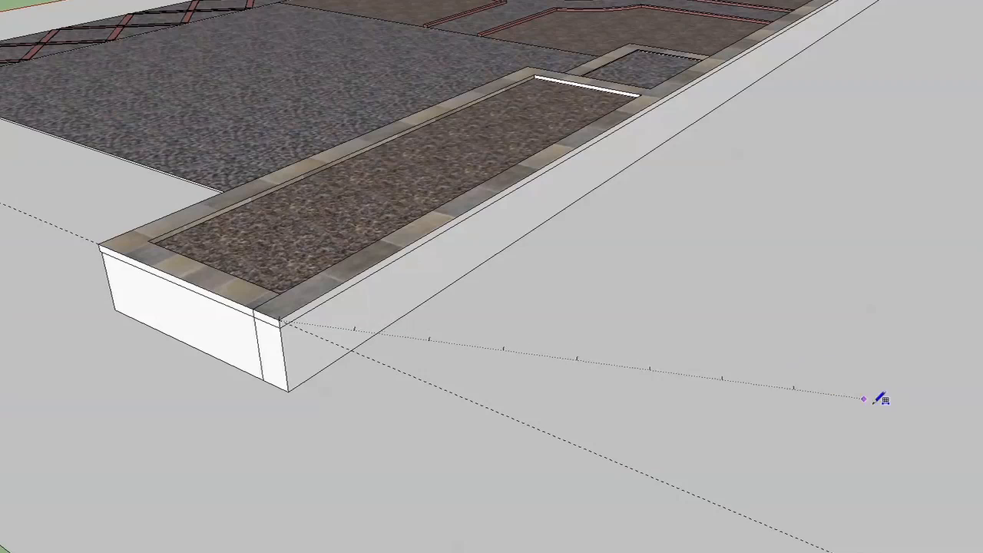
{"action": "mouse_move", "coordinate": [922, 445]}
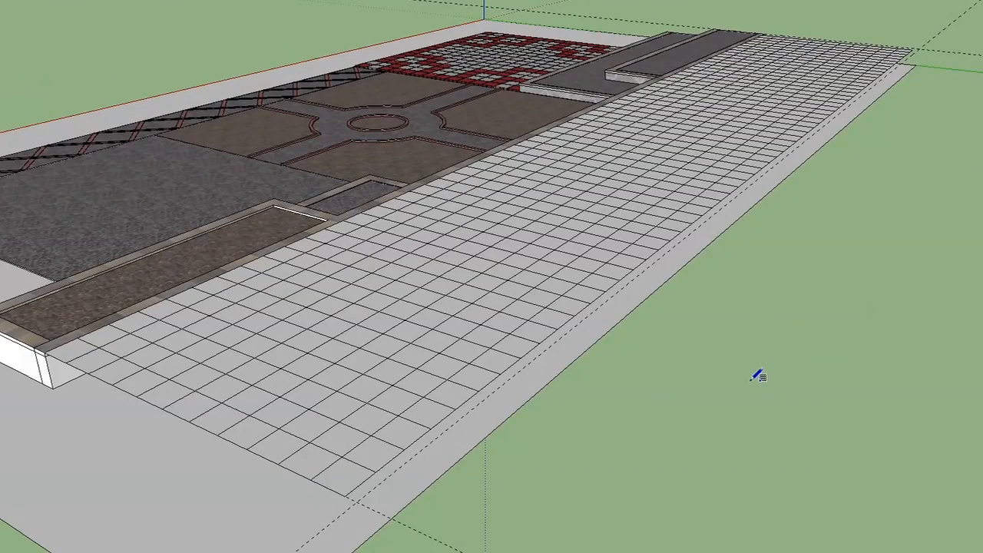
{"action": "mouse_move", "coordinate": [677, 429]}
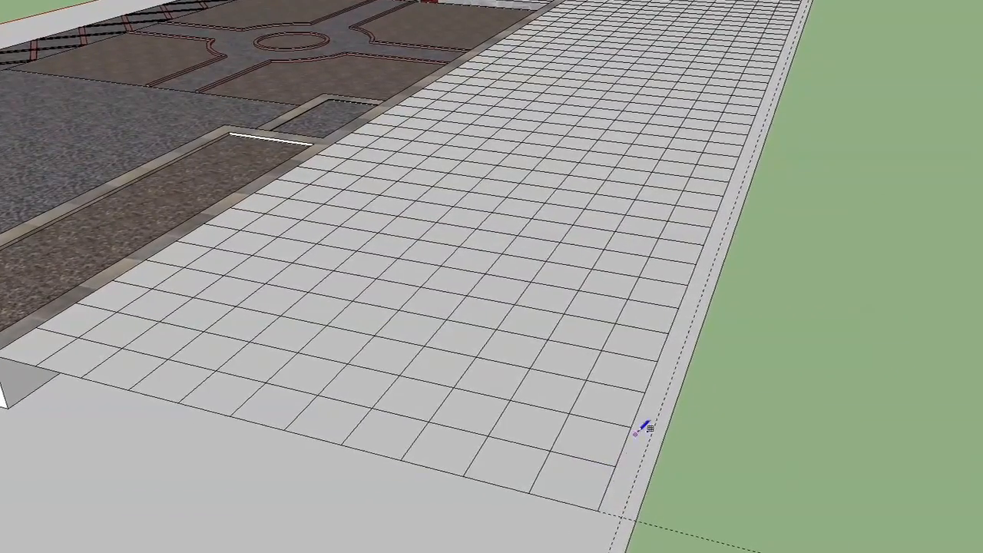
{"action": "left_click_drag", "start_coordinate": [646, 430], "coordinate": [768, 120]}
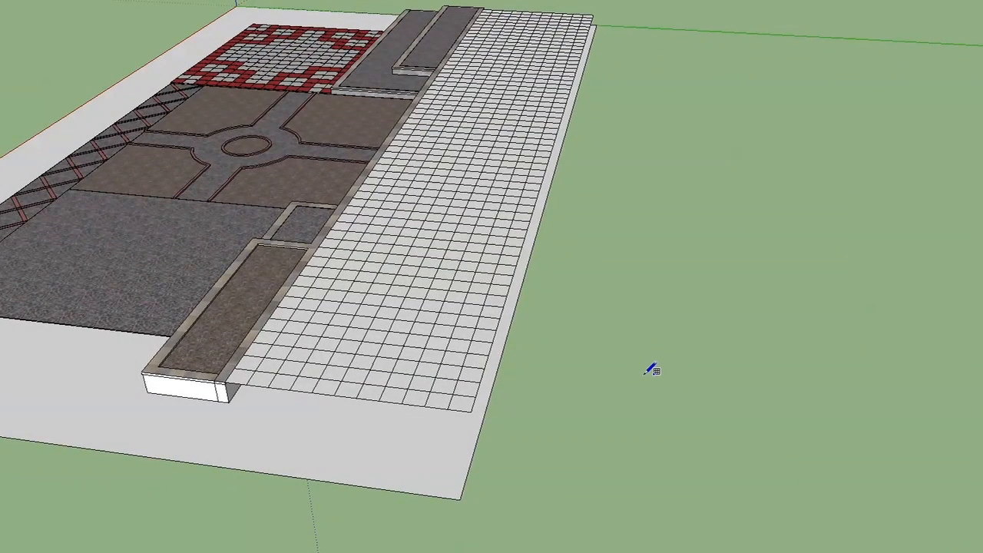
{"action": "mouse_move", "coordinate": [628, 260]}
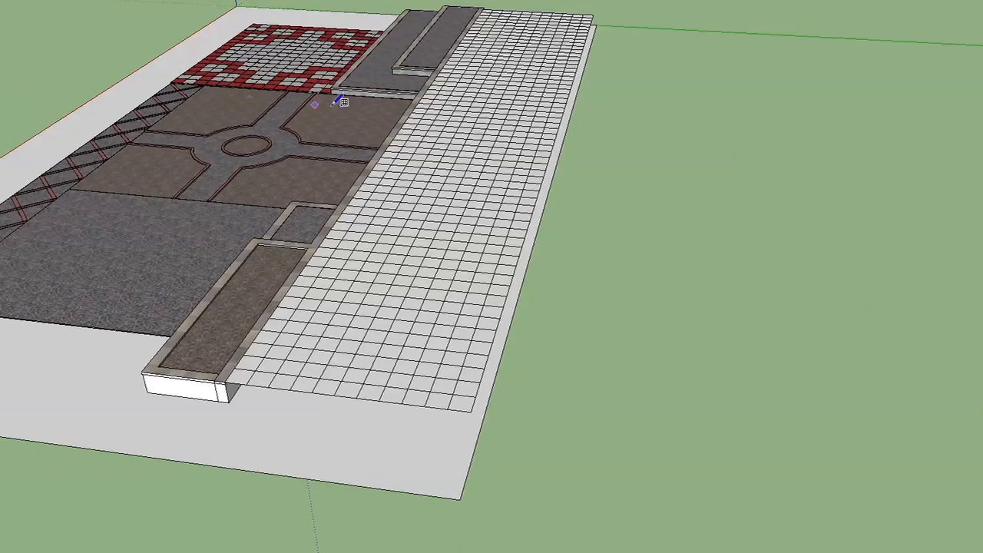
{"action": "mouse_move", "coordinate": [458, 269]}
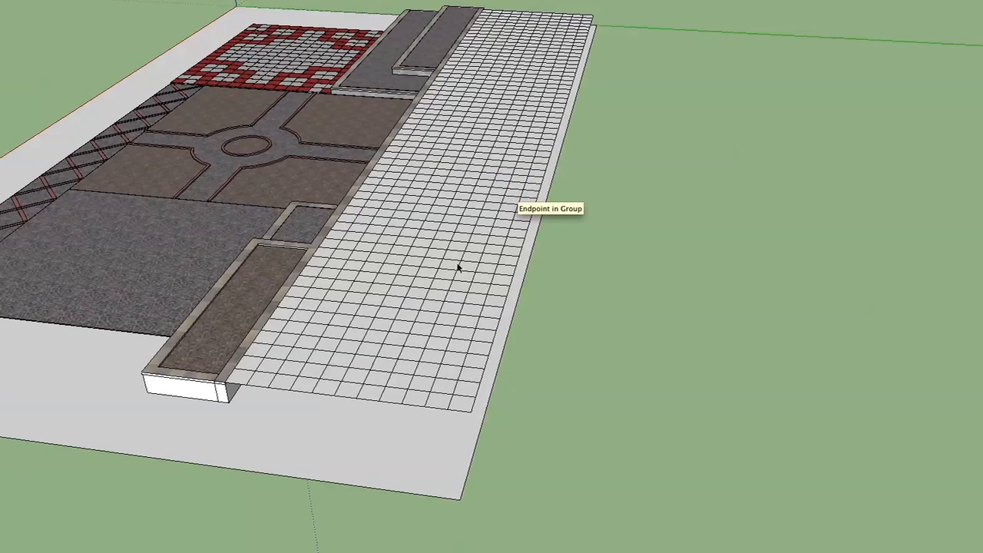
- Explode the terrain grid group into loose triangulated geometry
{"action": "left_click", "coordinate": [458, 269]}
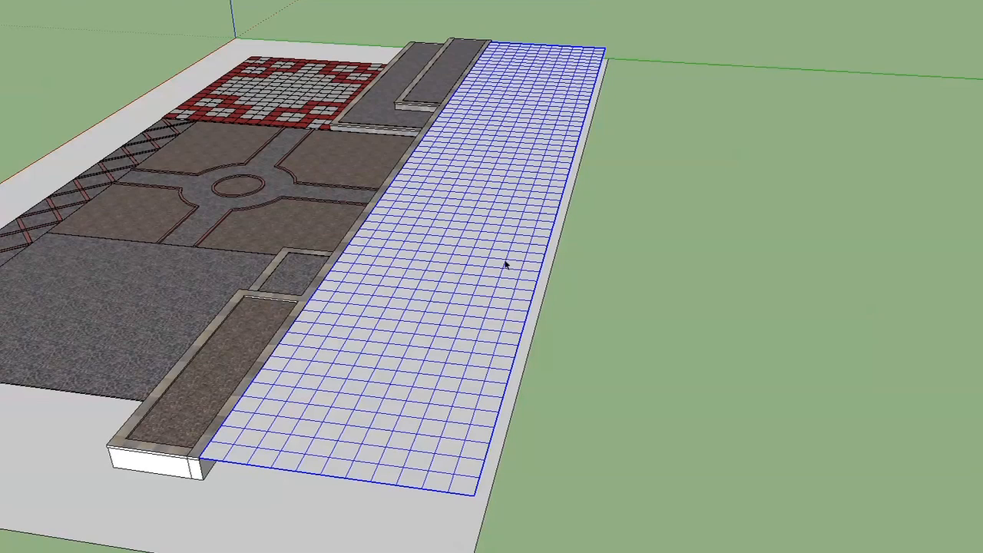
{"action": "mouse_move", "coordinate": [495, 285]}
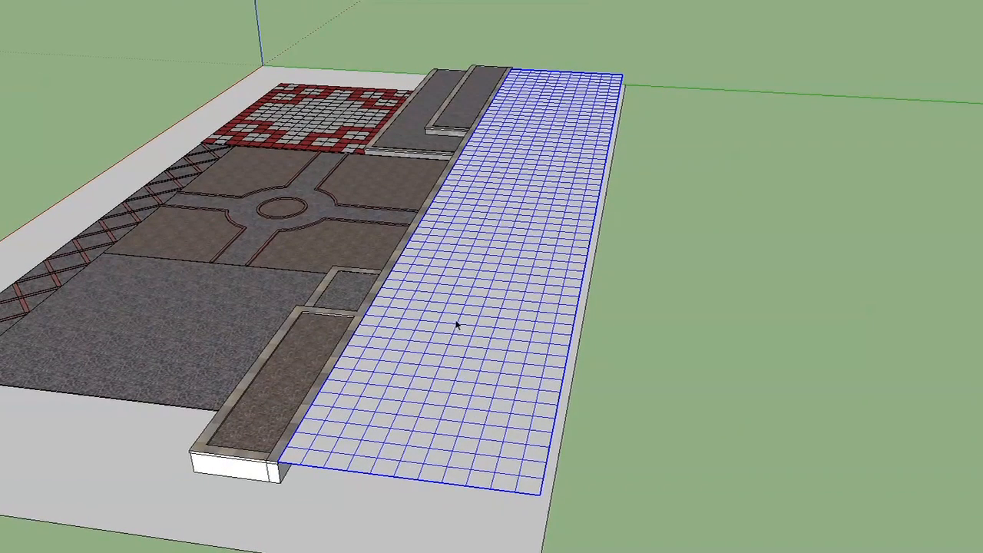
{"action": "right_click", "coordinate": [458, 325]}
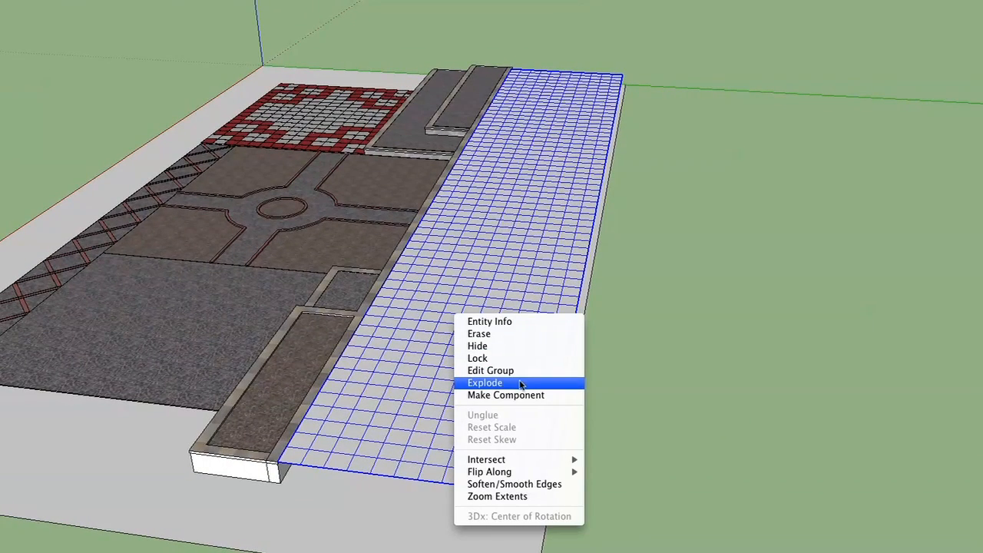
{"action": "left_click", "coordinate": [484, 383]}
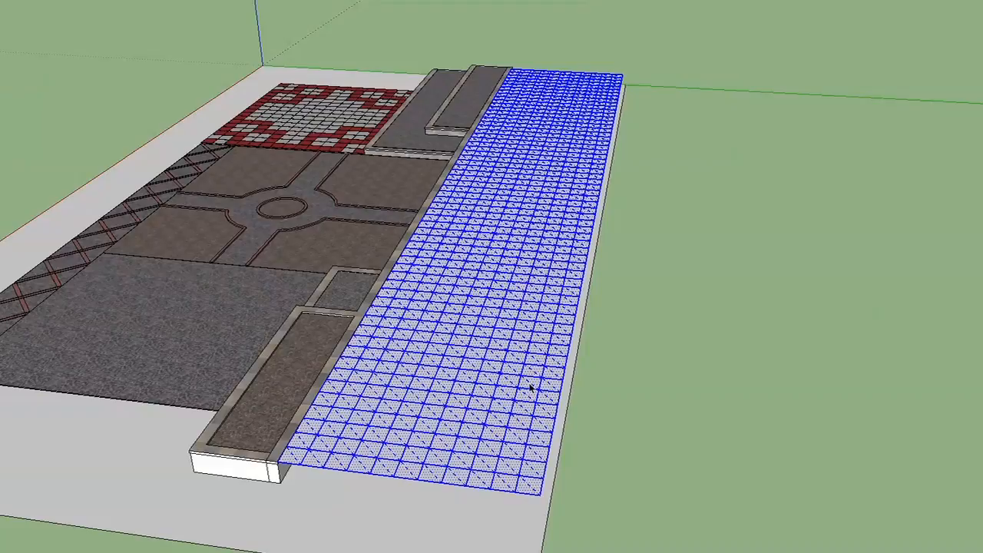
{"action": "mouse_move", "coordinate": [577, 315]}
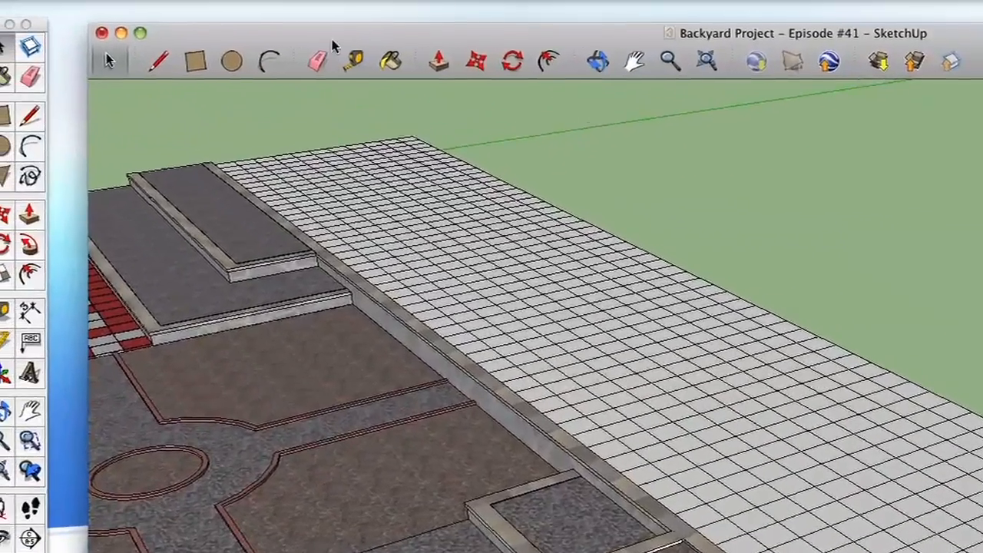
- Activate the Smoove terrain-sculpting tool from Tools > Sandbox
{"action": "left_click", "coordinate": [427, 10]}
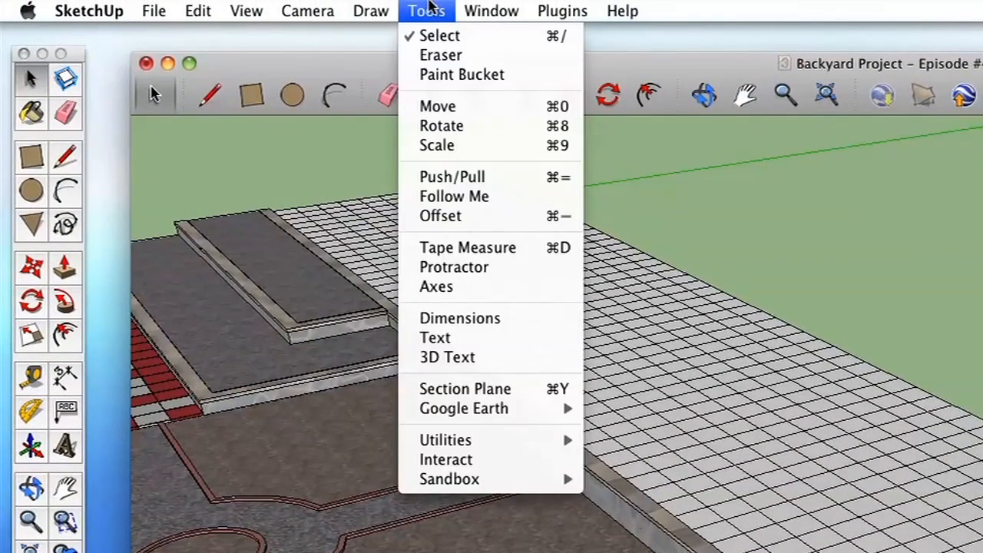
{"action": "mouse_move", "coordinate": [448, 479]}
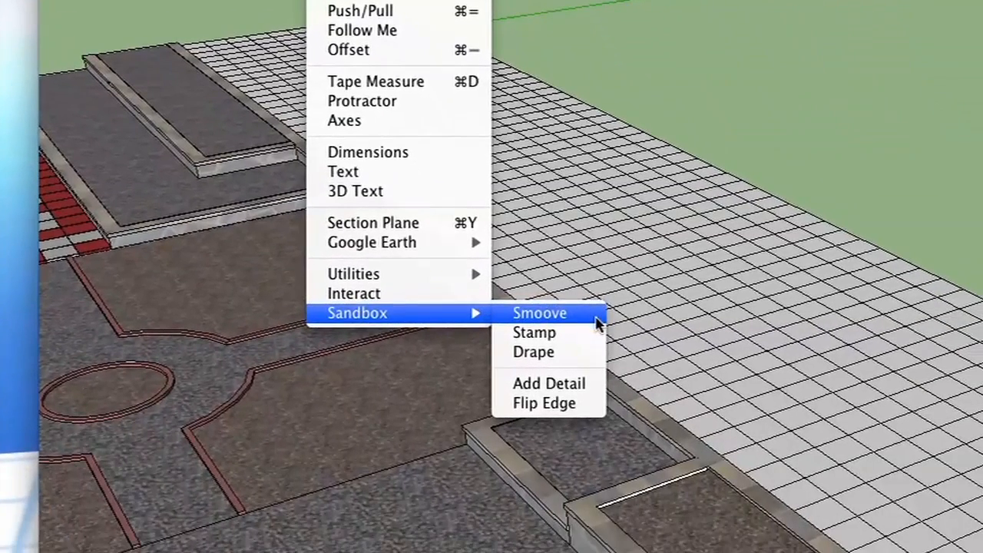
{"action": "mouse_move", "coordinate": [583, 323]}
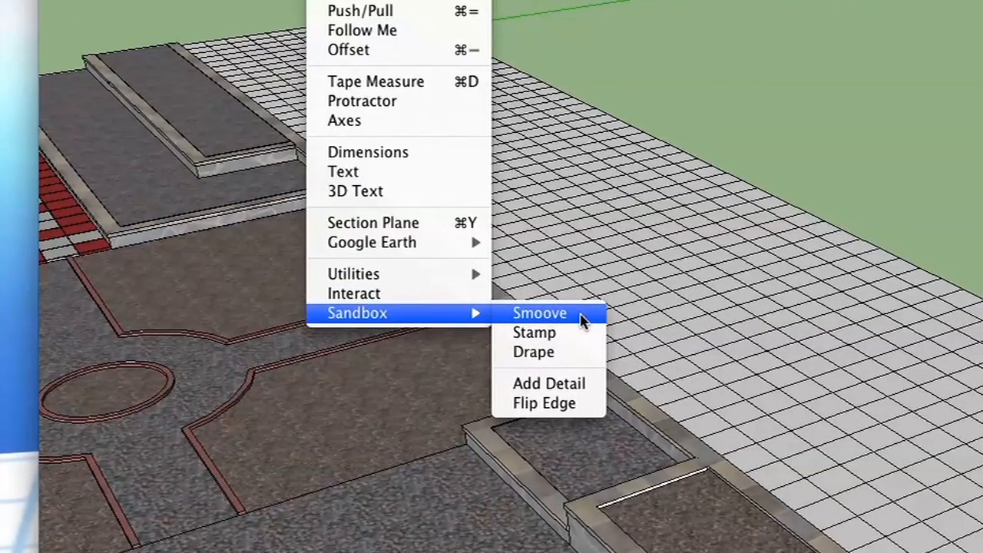
{"action": "mouse_move", "coordinate": [574, 321]}
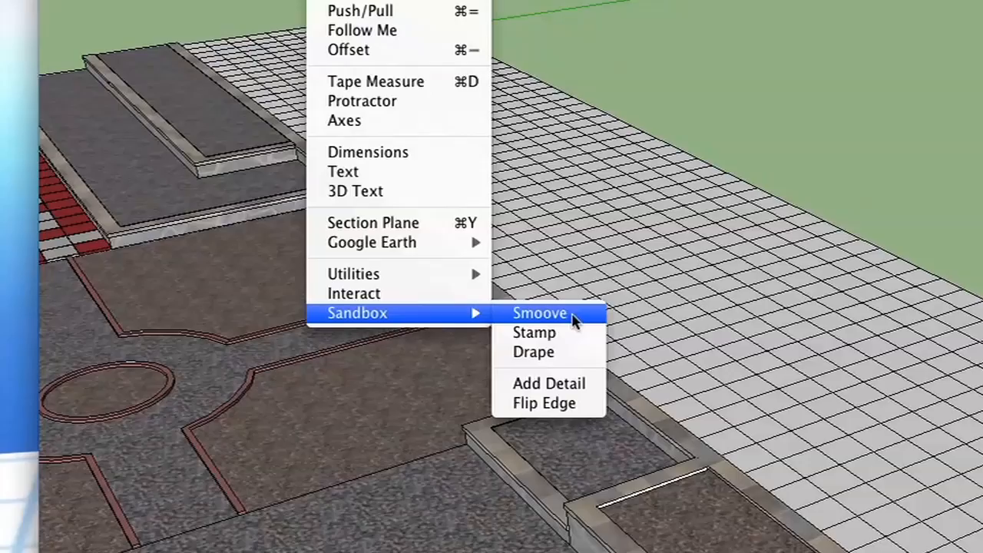
{"action": "left_click", "coordinate": [537, 313]}
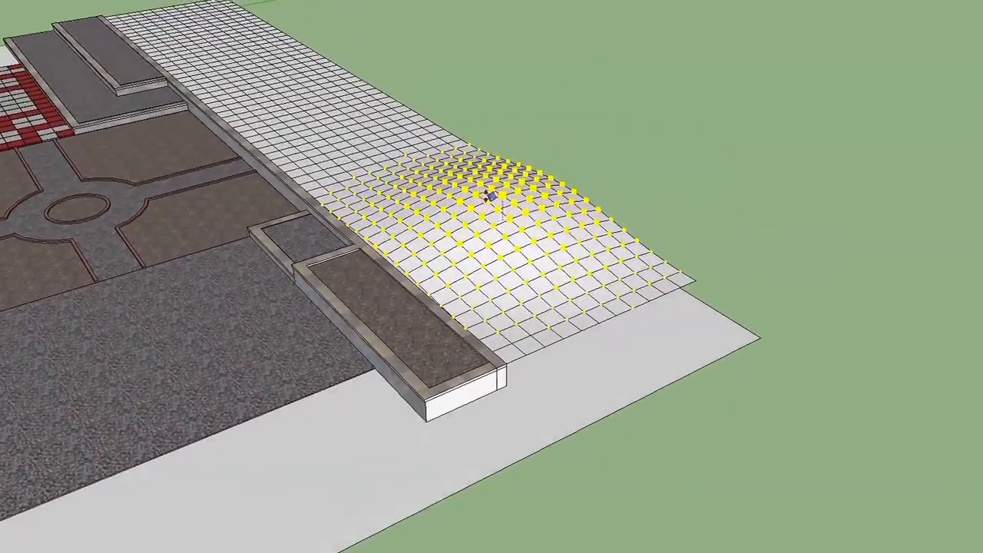
- Raise a smooth hill on the grid beside the retaining wall planter, then push it higher
{"action": "left_click_drag", "start_coordinate": [491, 197], "coordinate": [484, 146]}
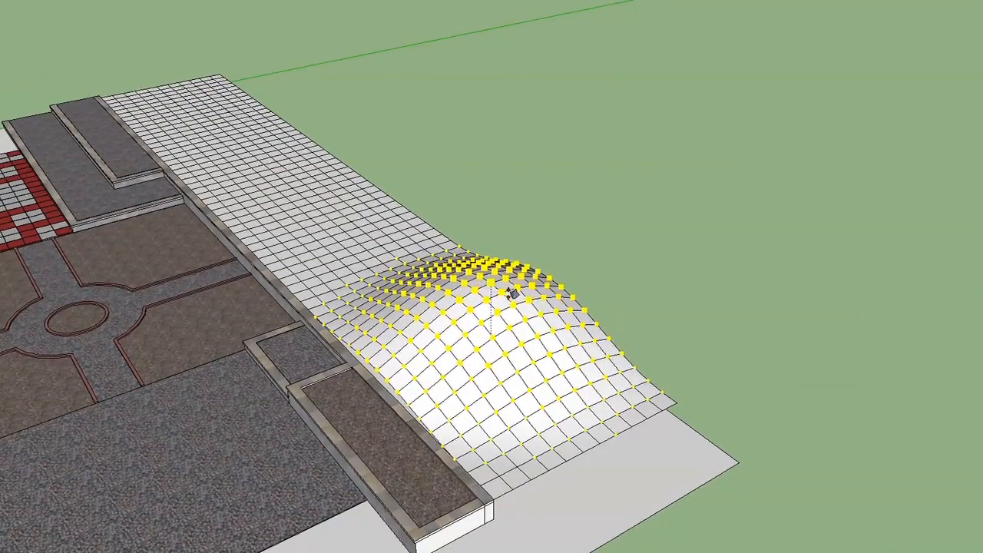
{"action": "left_click_drag", "start_coordinate": [507, 292], "coordinate": [484, 177]}
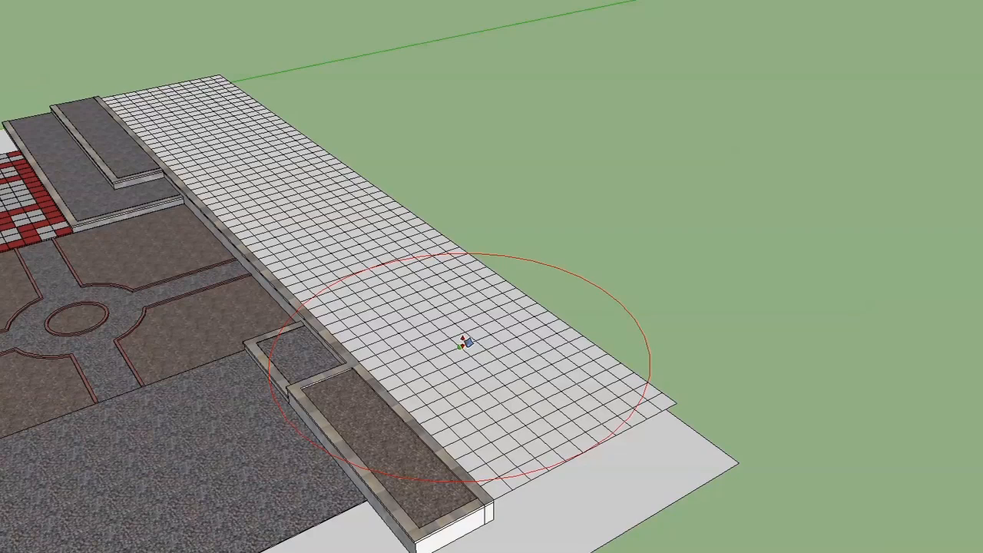
- Set the Smoove sculpting radius to 10 feet
{"action": "type", "text": "10'"}
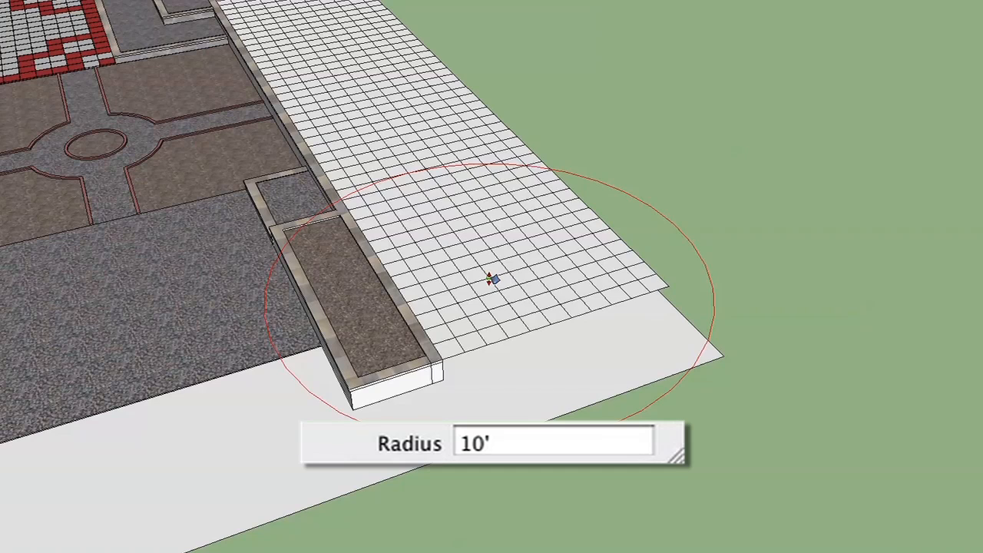
- Set the Smoove radius to 4' and sculpt smaller rolling bumps into the terrain grid
{"action": "type", "text": "4"}
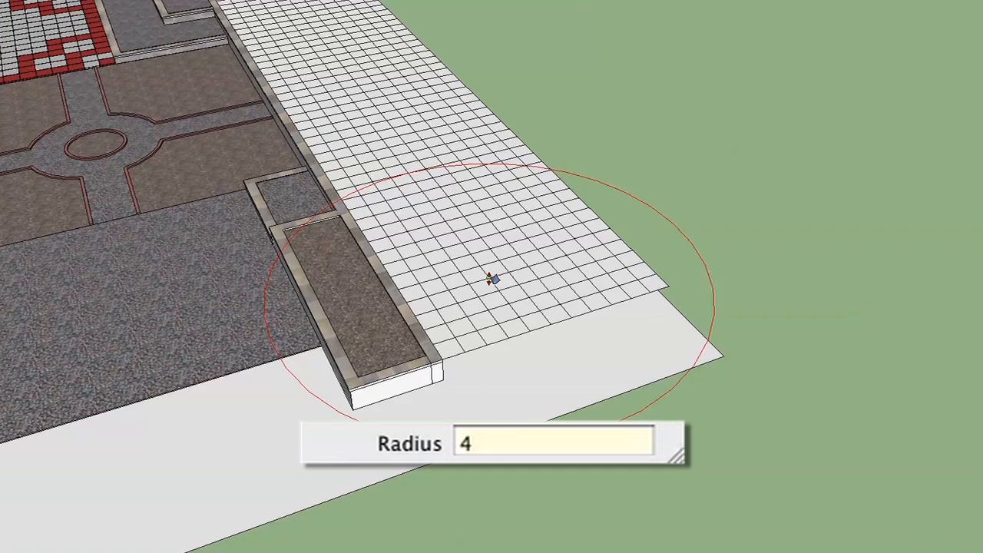
{"action": "type", "text": "'"}
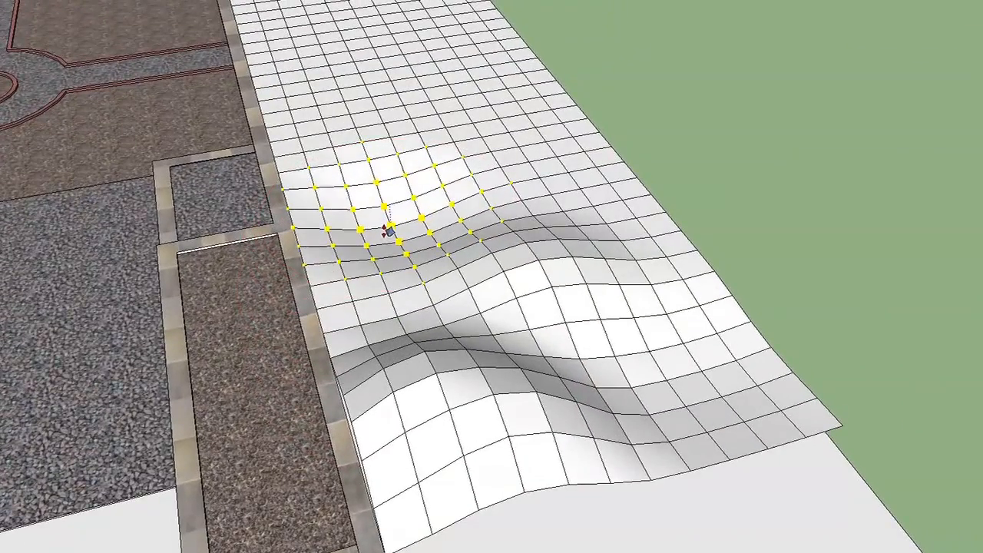
{"action": "left_click_drag", "start_coordinate": [384, 231], "coordinate": [583, 162]}
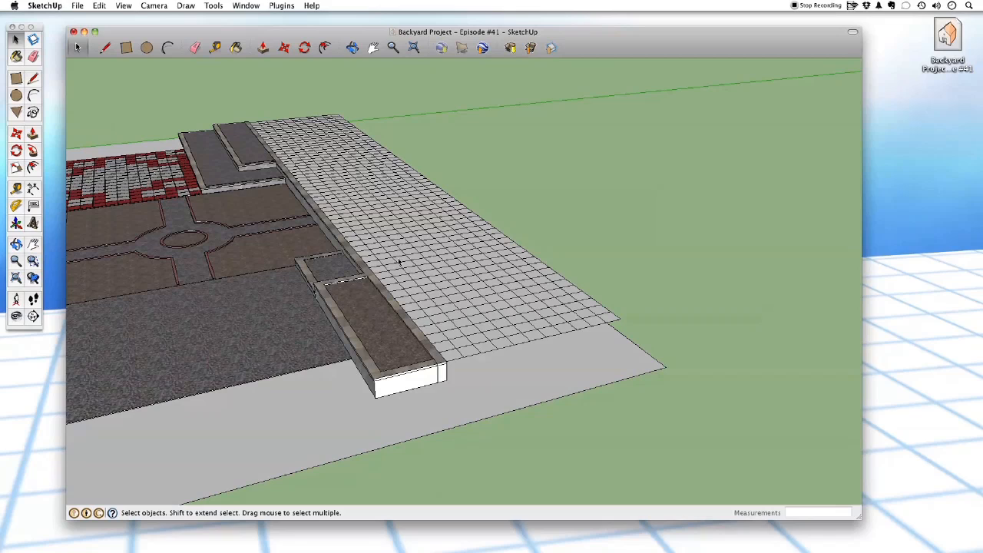
{"action": "mouse_move", "coordinate": [469, 335]}
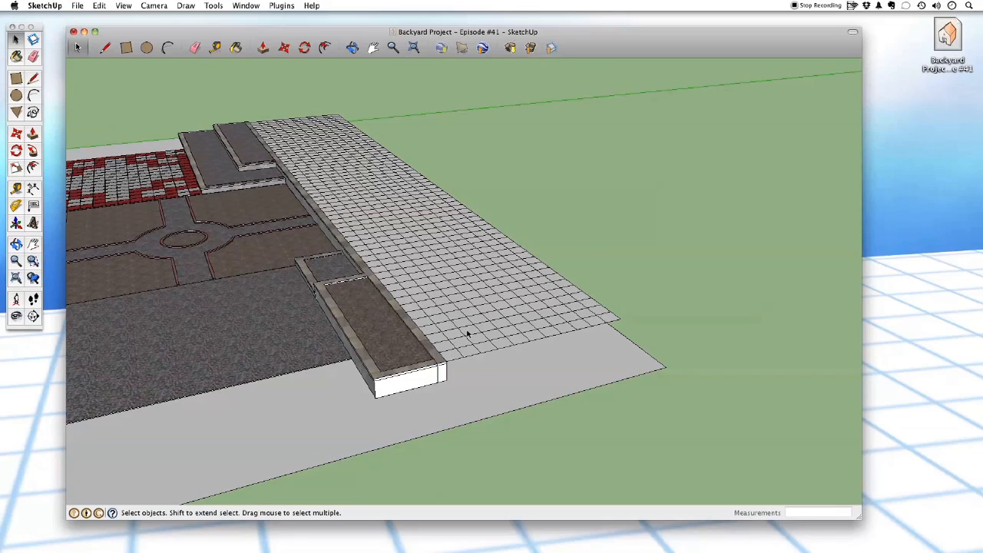
{"action": "mouse_move", "coordinate": [321, 157]}
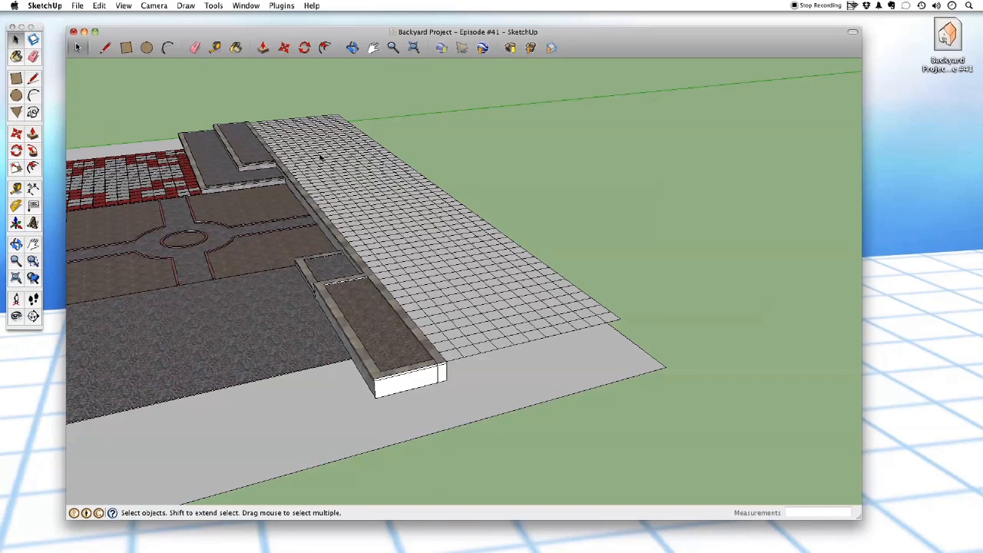
{"action": "mouse_move", "coordinate": [500, 332]}
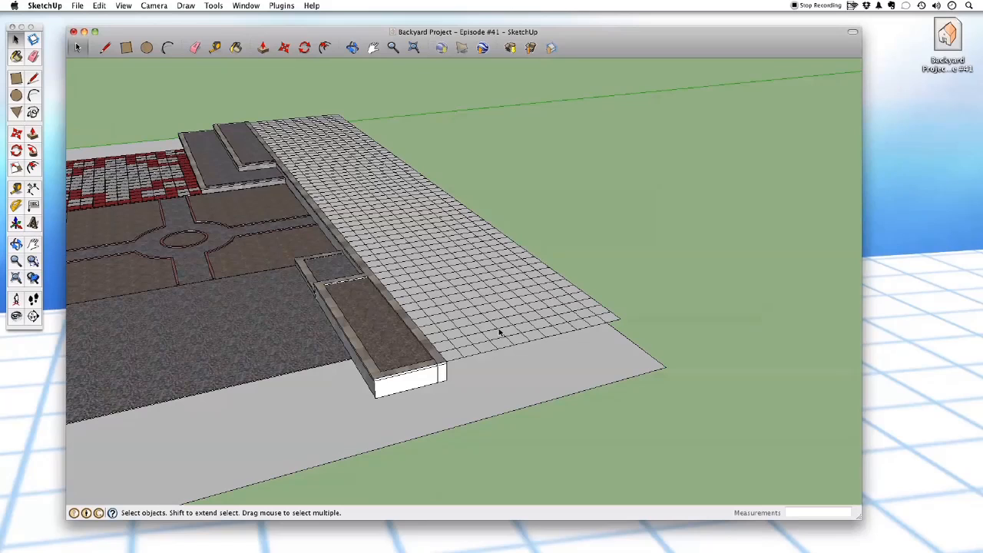
{"action": "mouse_move", "coordinate": [559, 299]}
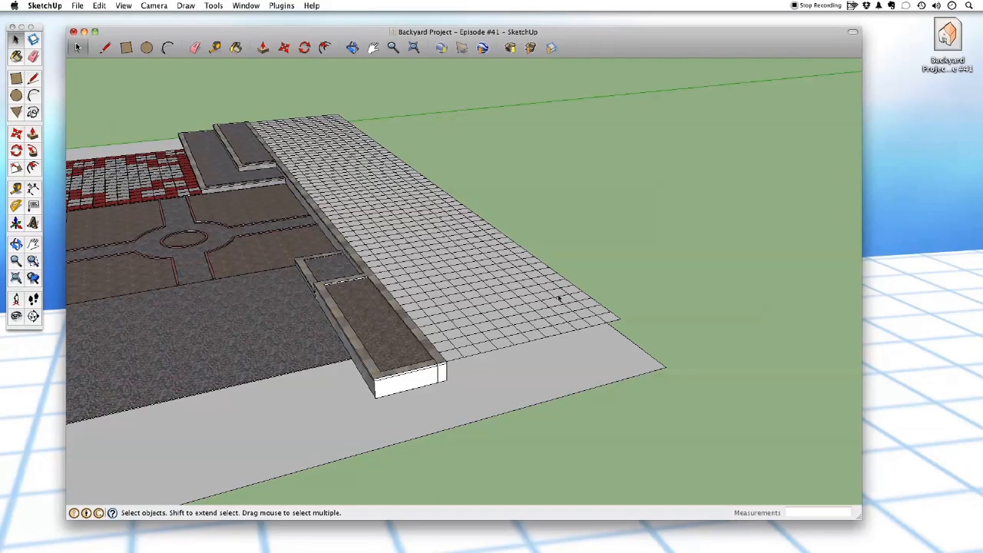